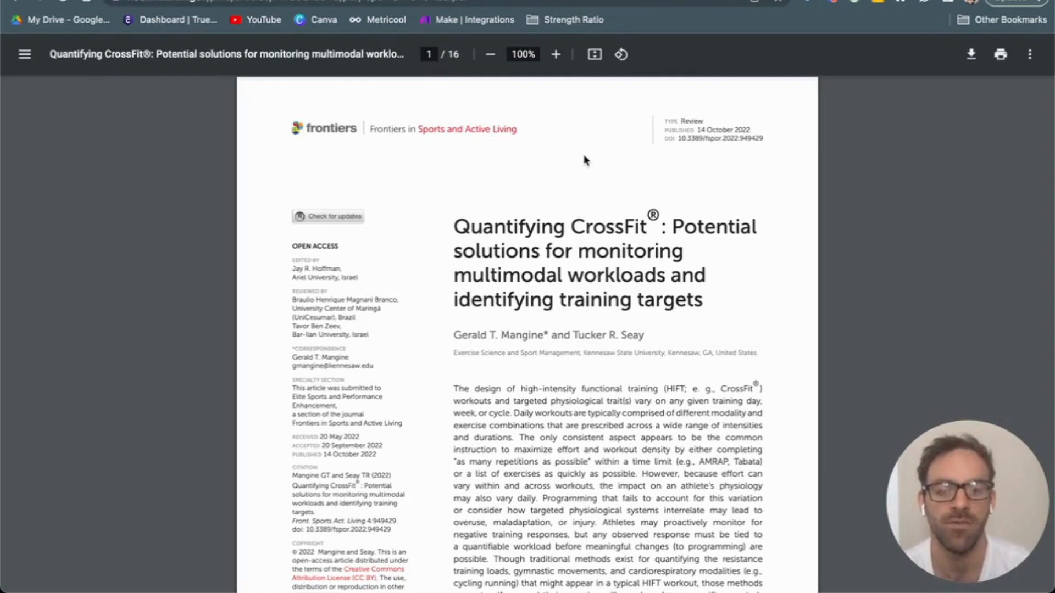
mouse_move(585, 218)
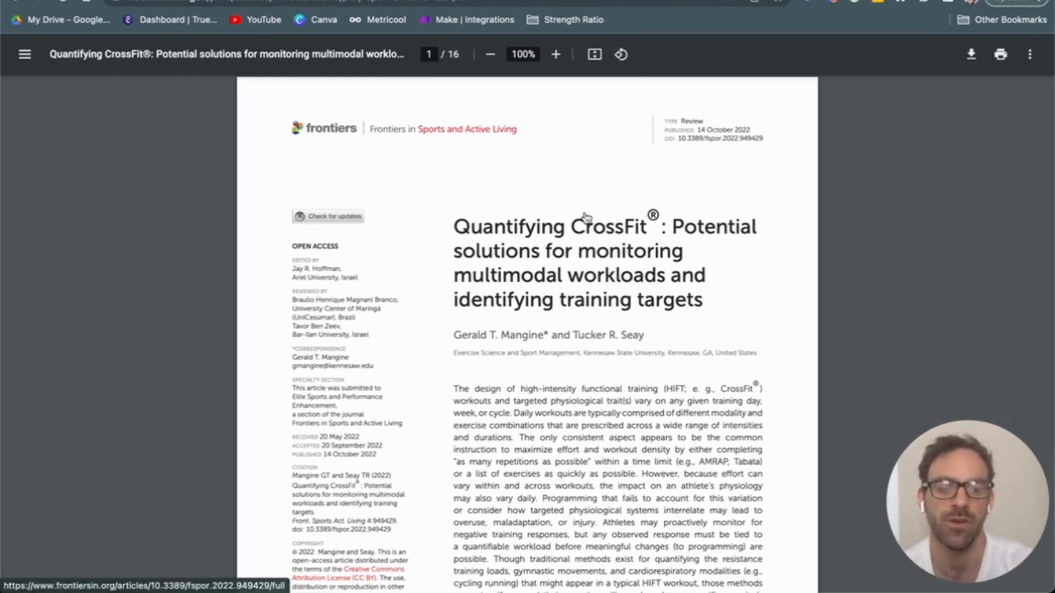
mouse_move(584, 218)
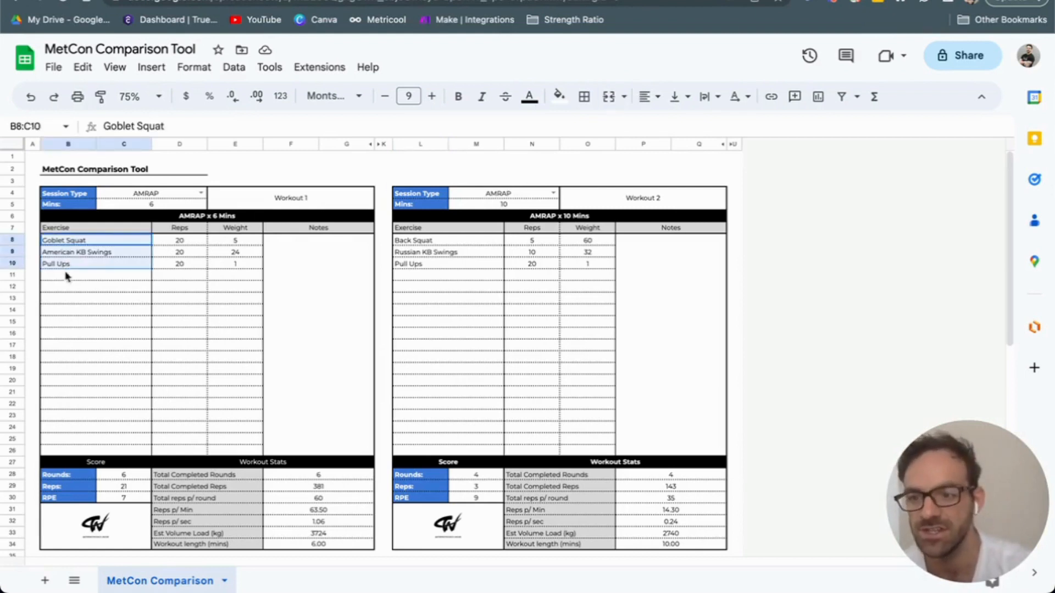
click(76, 399)
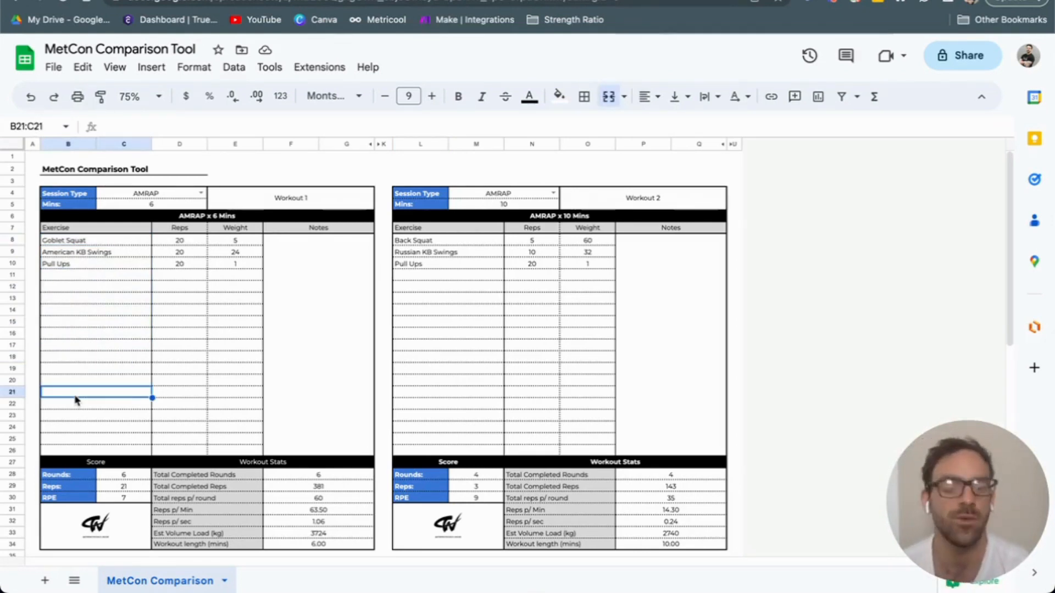
click(152, 192)
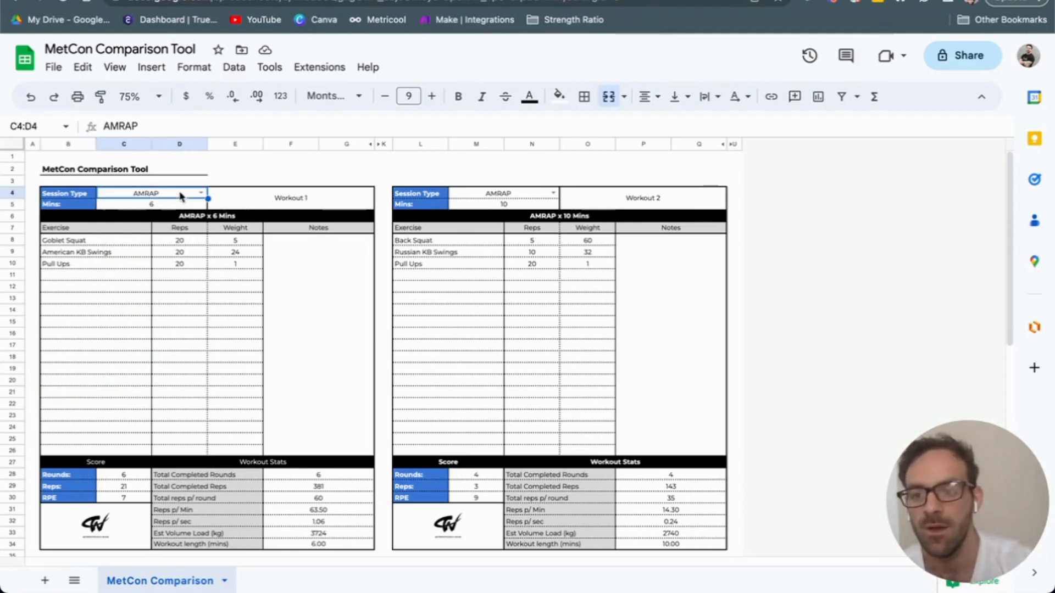
mouse_move(192, 263)
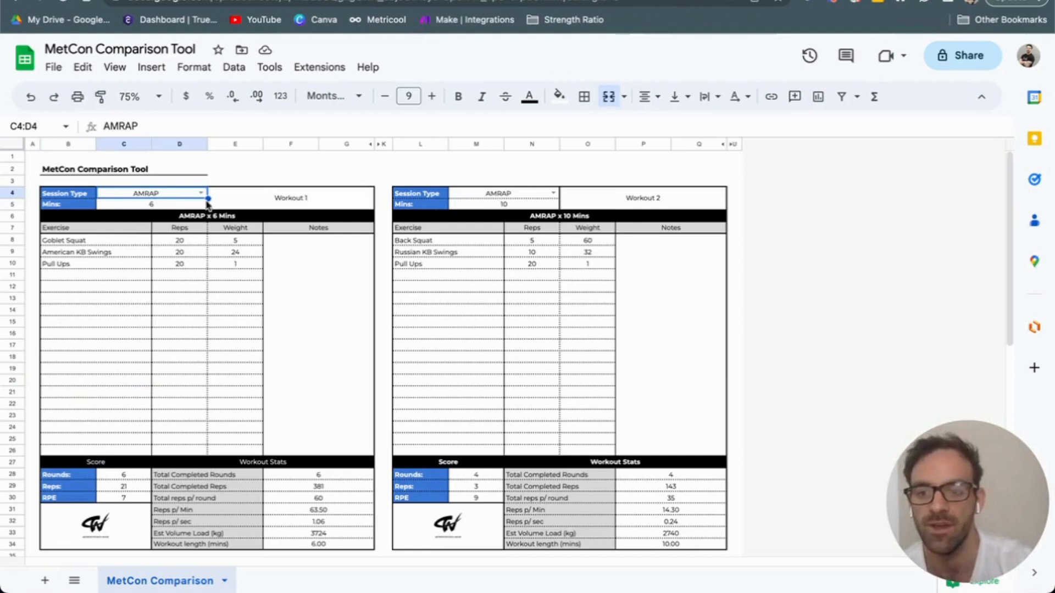
Set Workout 1 to Chipper and copy the goblet squat, KB swing and pull-up rows.
click(200, 193)
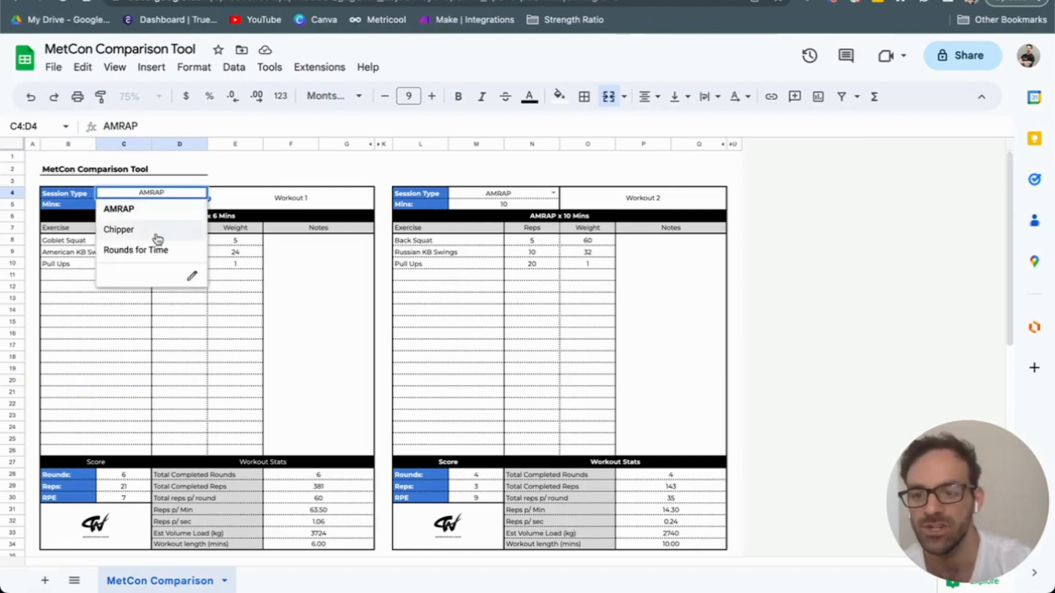
click(119, 229)
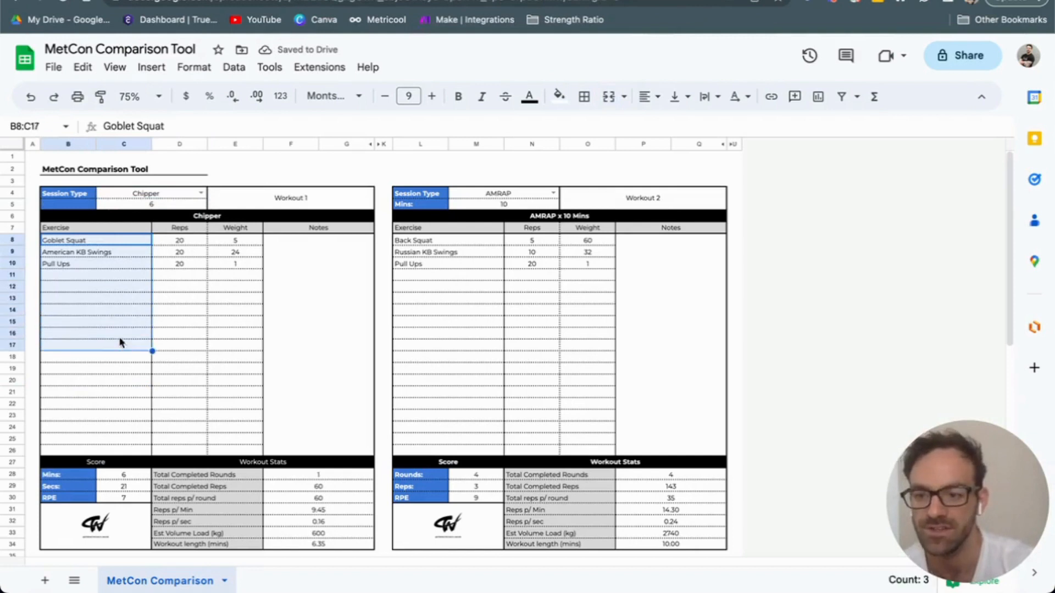
click(67, 239)
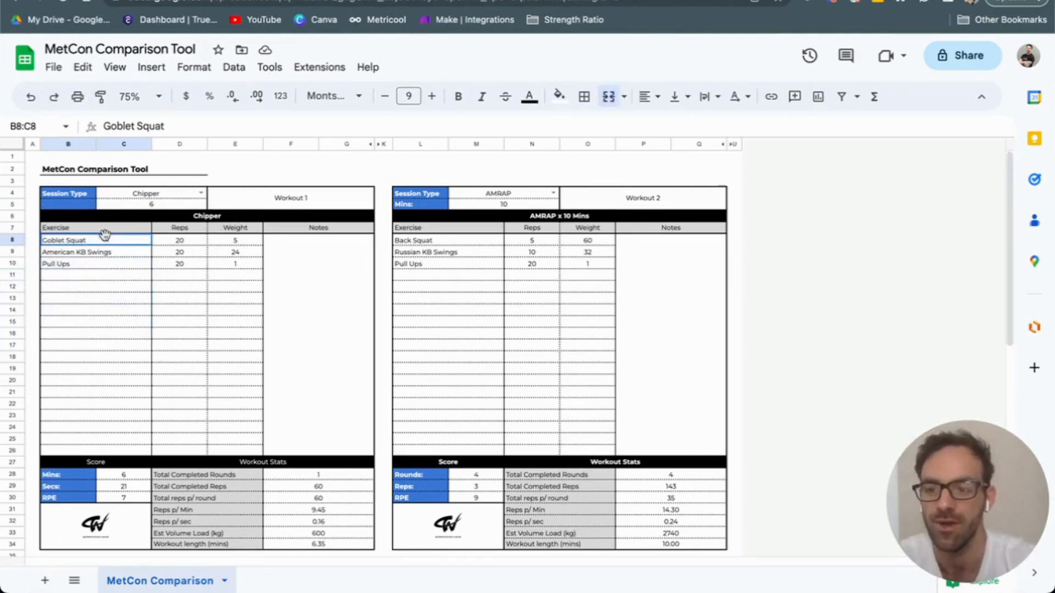
click(94, 274)
text(10)
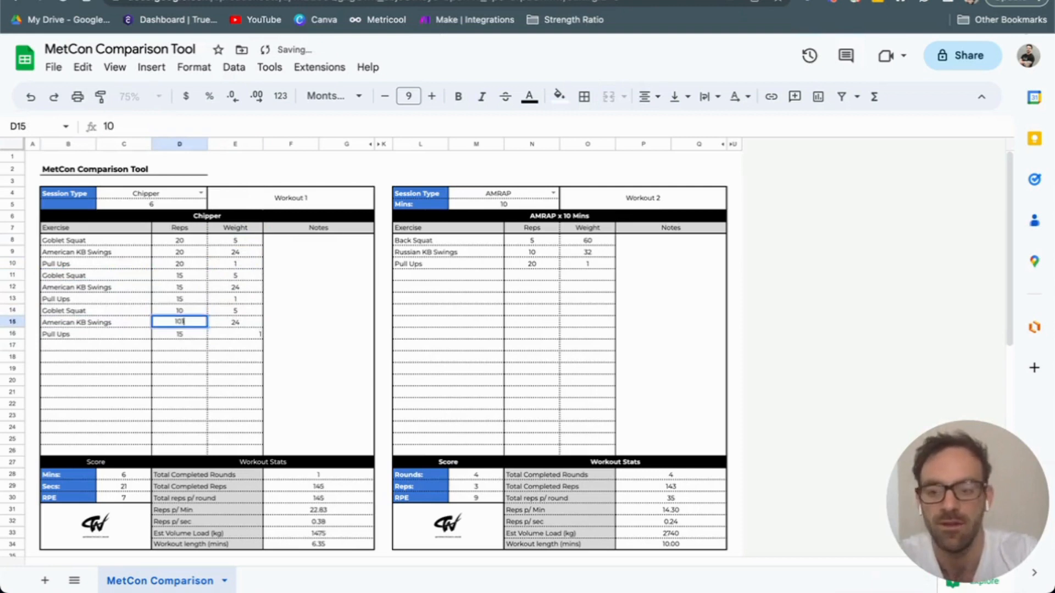
Change the repeated rows' reps to 15 and 10.
key(Return)
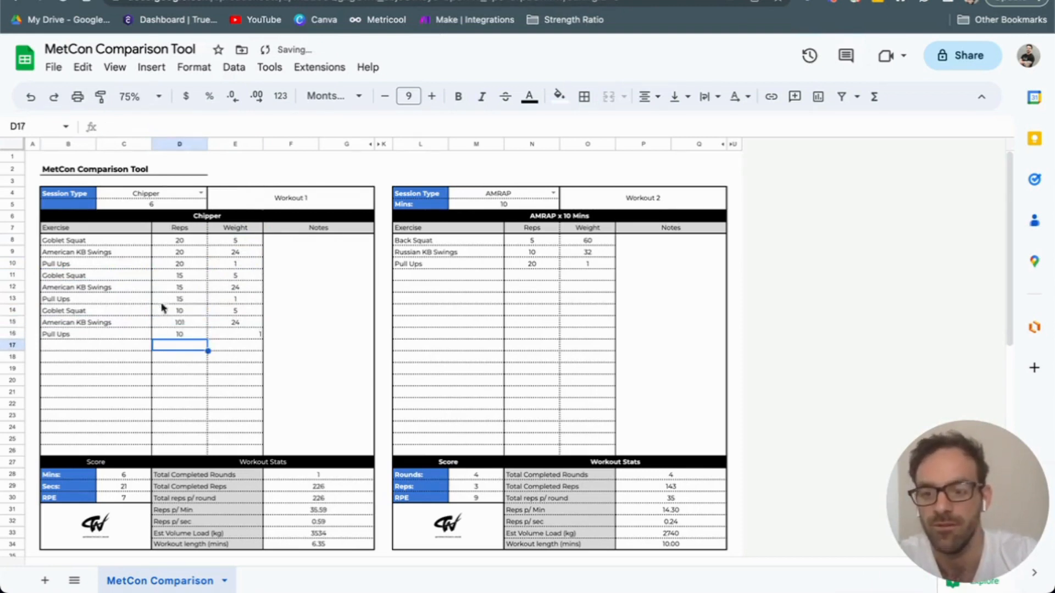
click(235, 333)
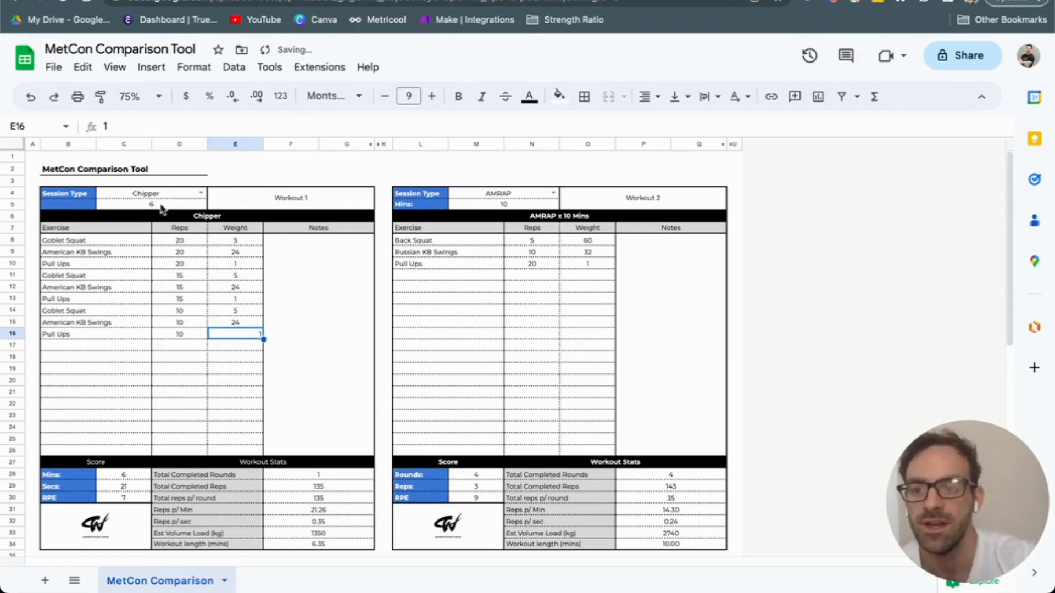
click(234, 322)
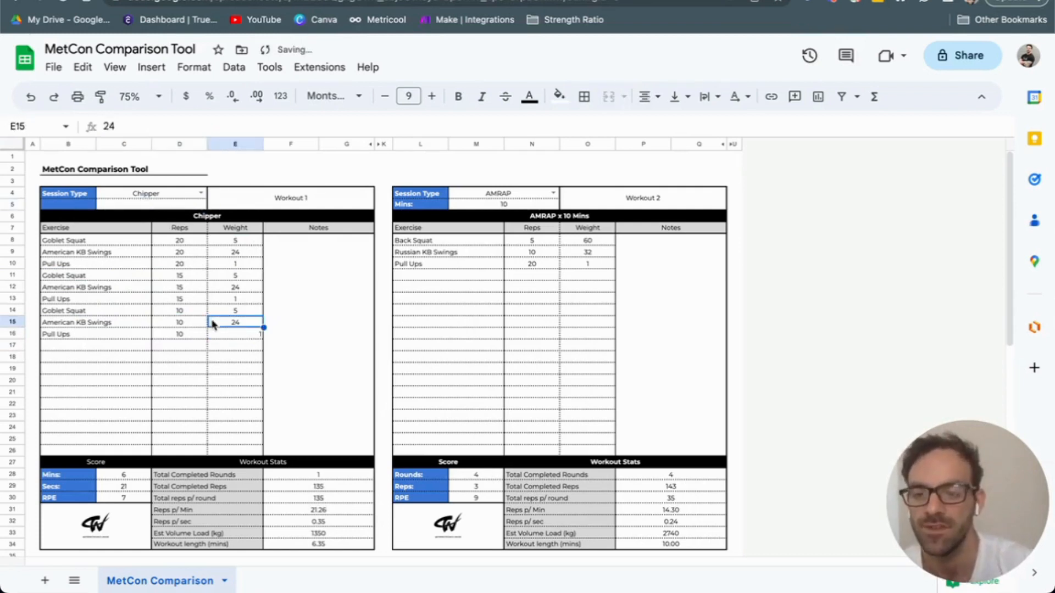
click(123, 475)
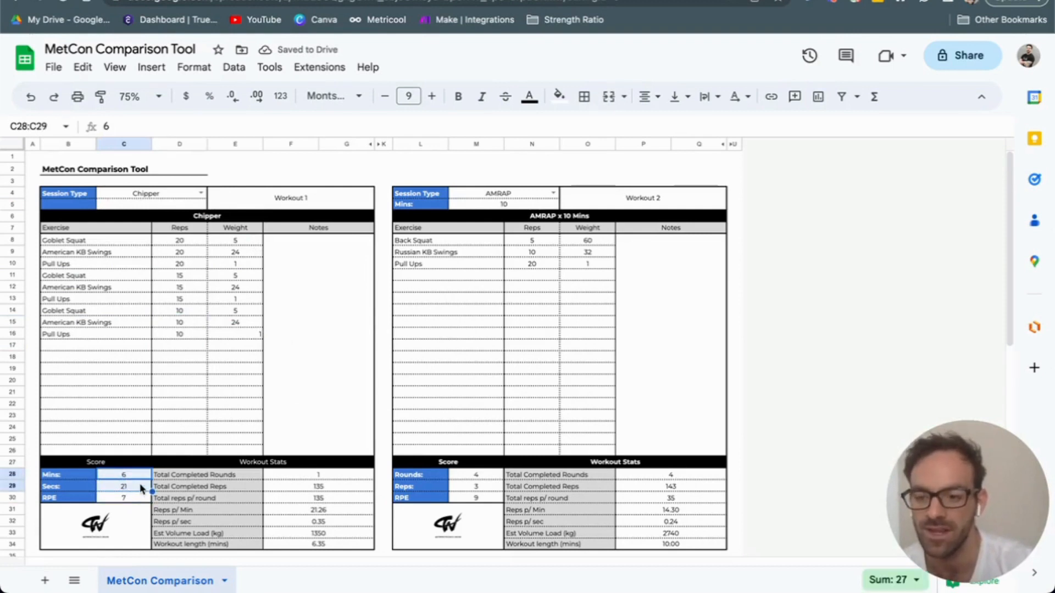
Switch Workout 1 to a 10-minute AMRAP and delete the repeated rows B11:E16.
click(179, 415)
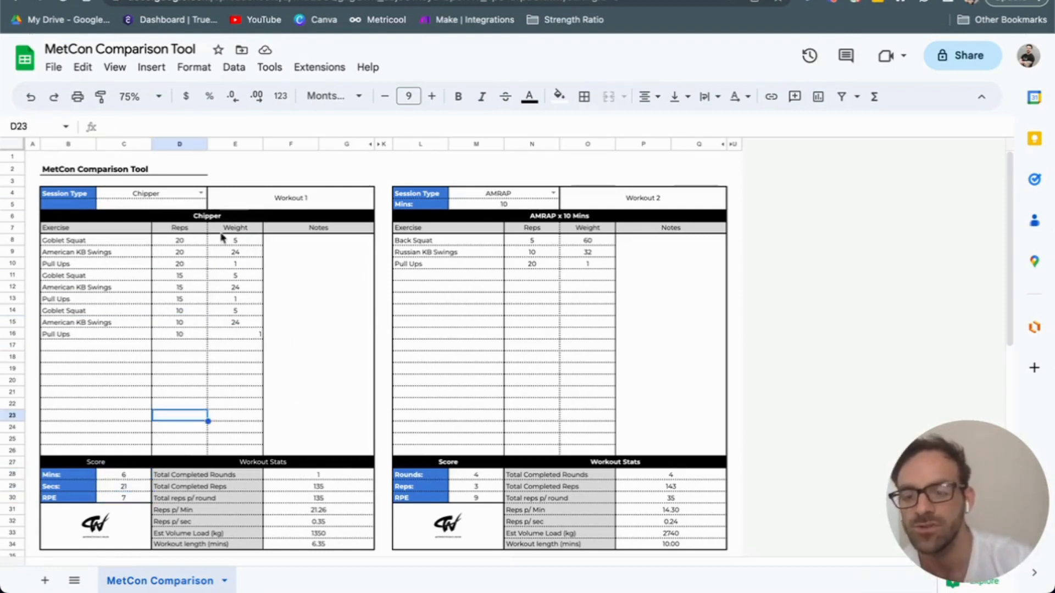
click(200, 193)
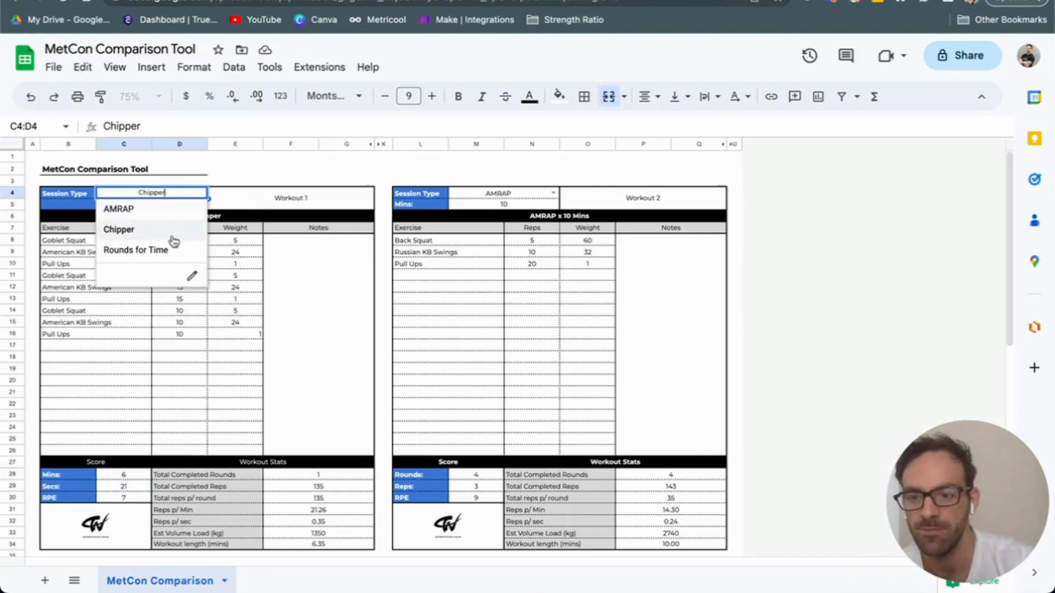
click(119, 208)
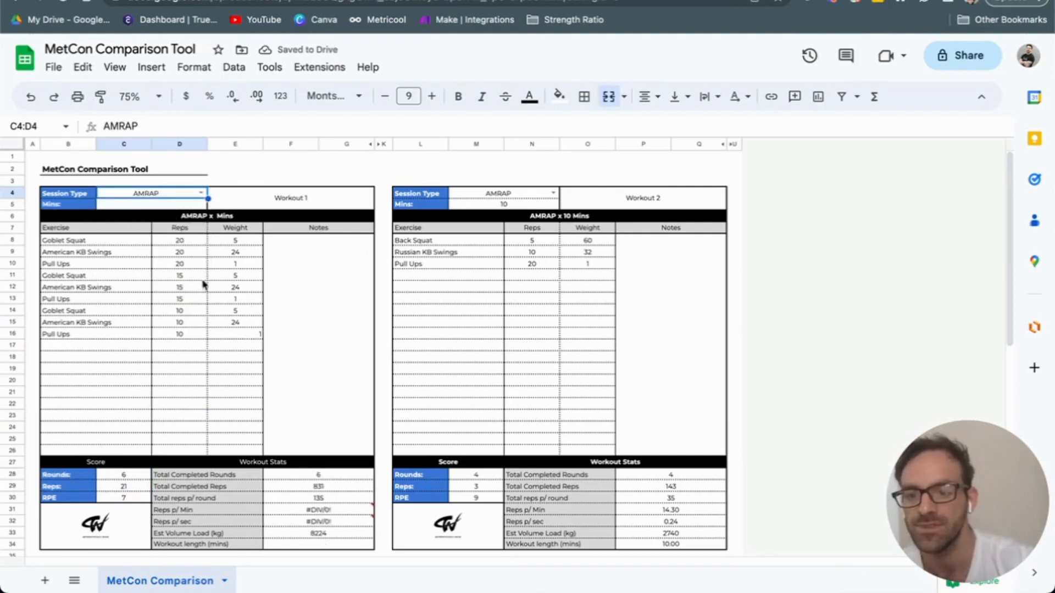
click(152, 204)
text(10)
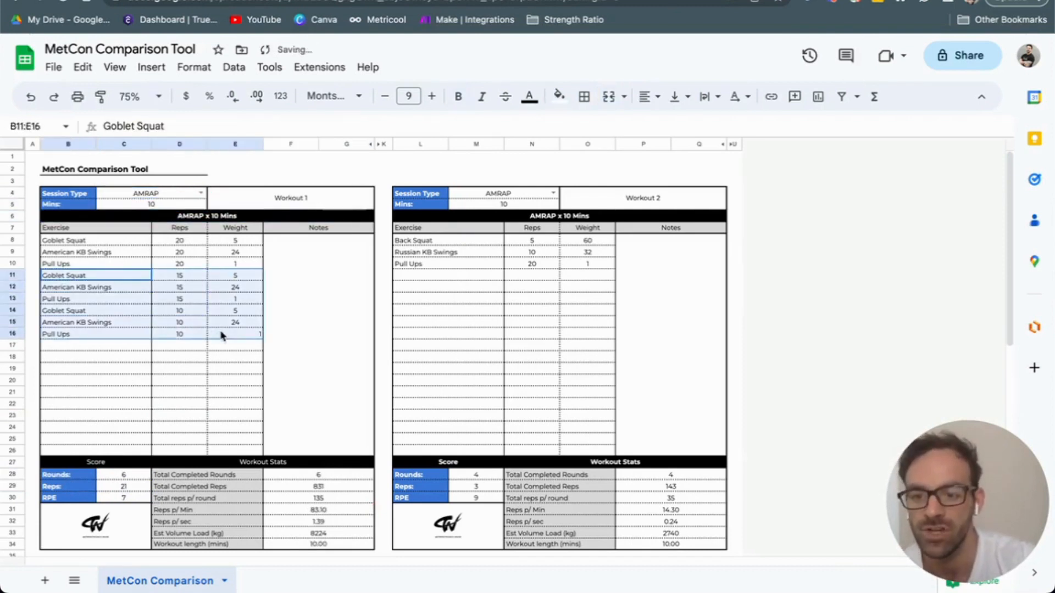
key(Delete)
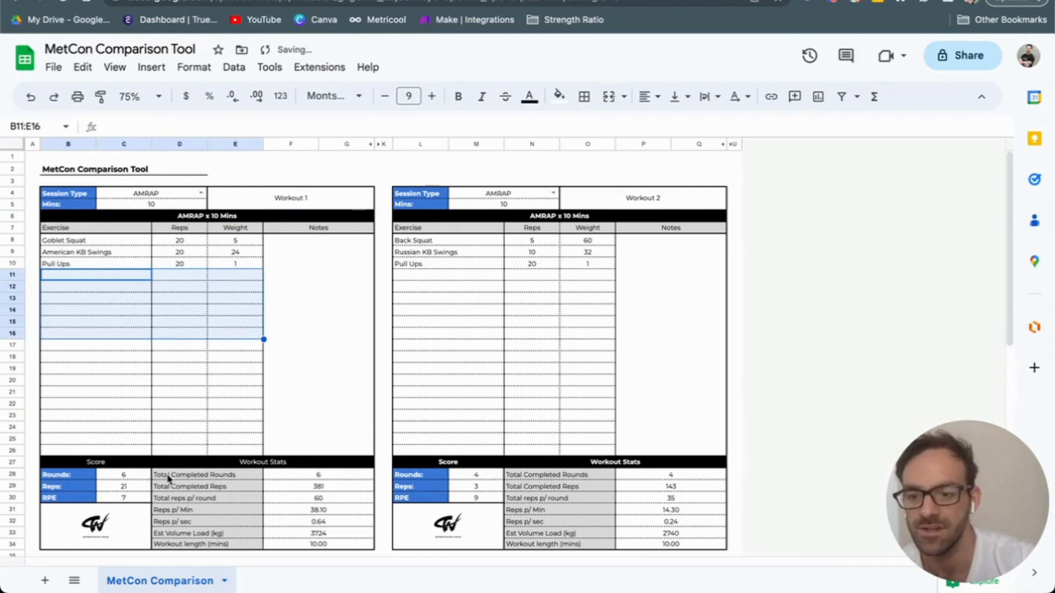
click(124, 475)
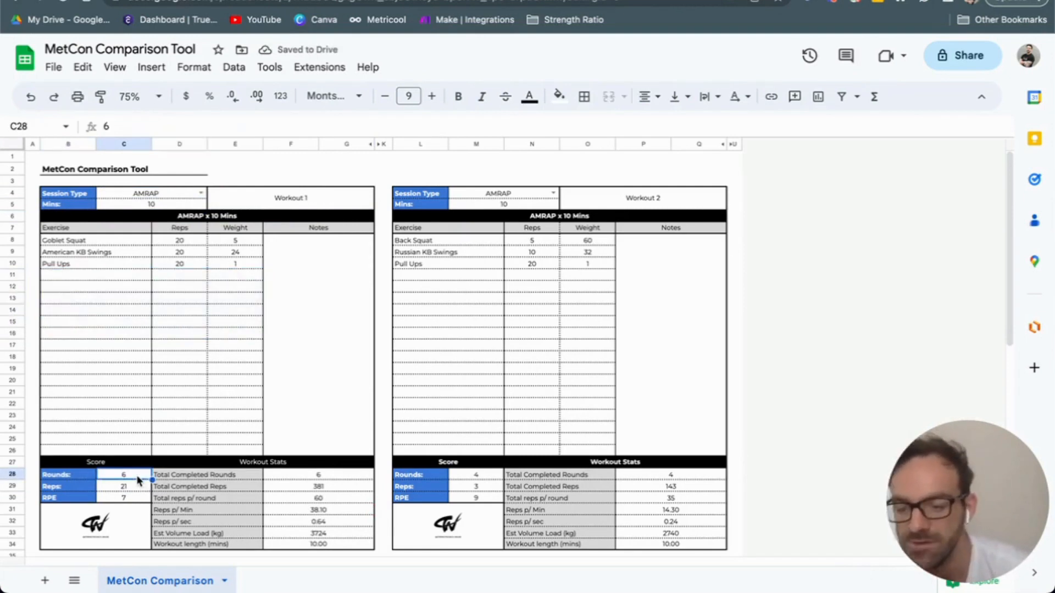
click(123, 498)
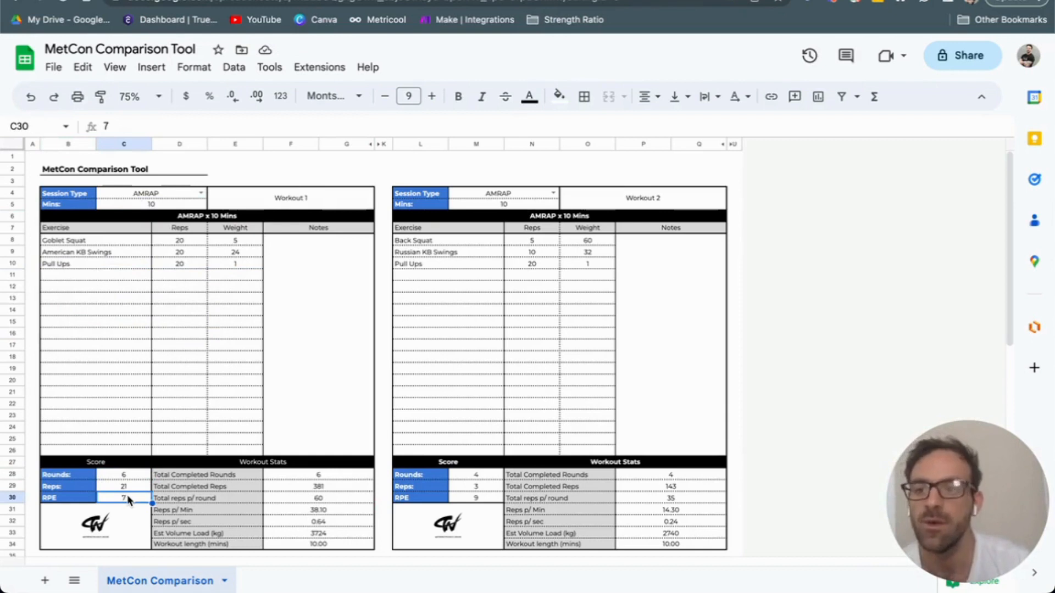
click(317, 474)
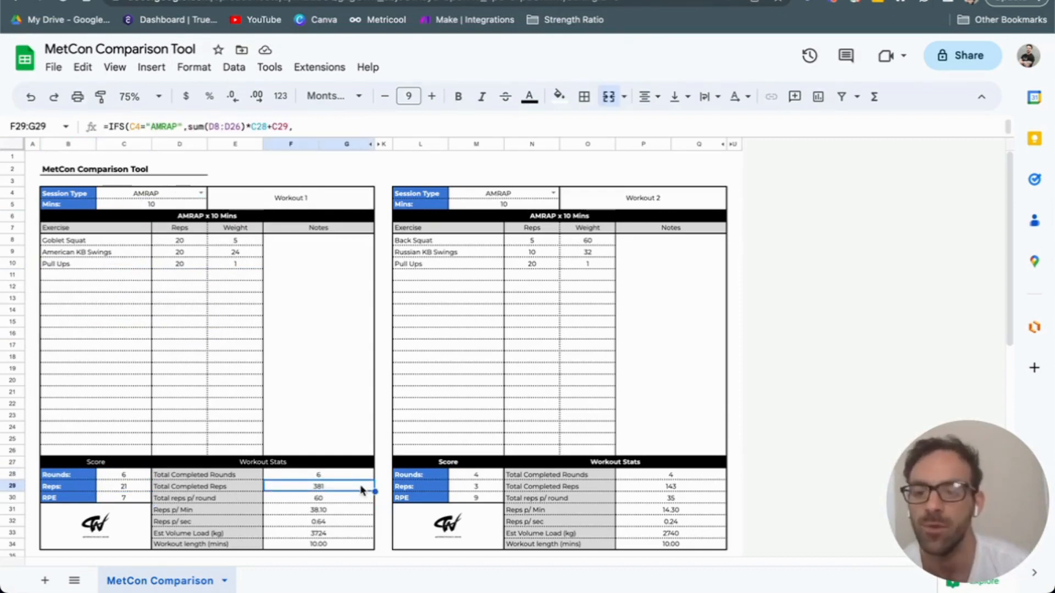
click(318, 498)
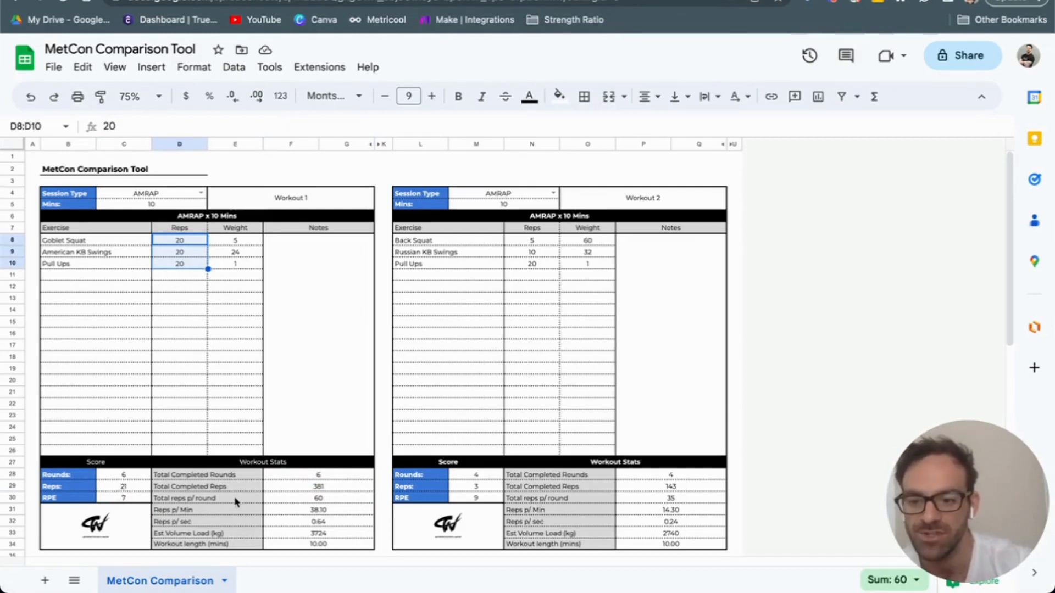
click(209, 510)
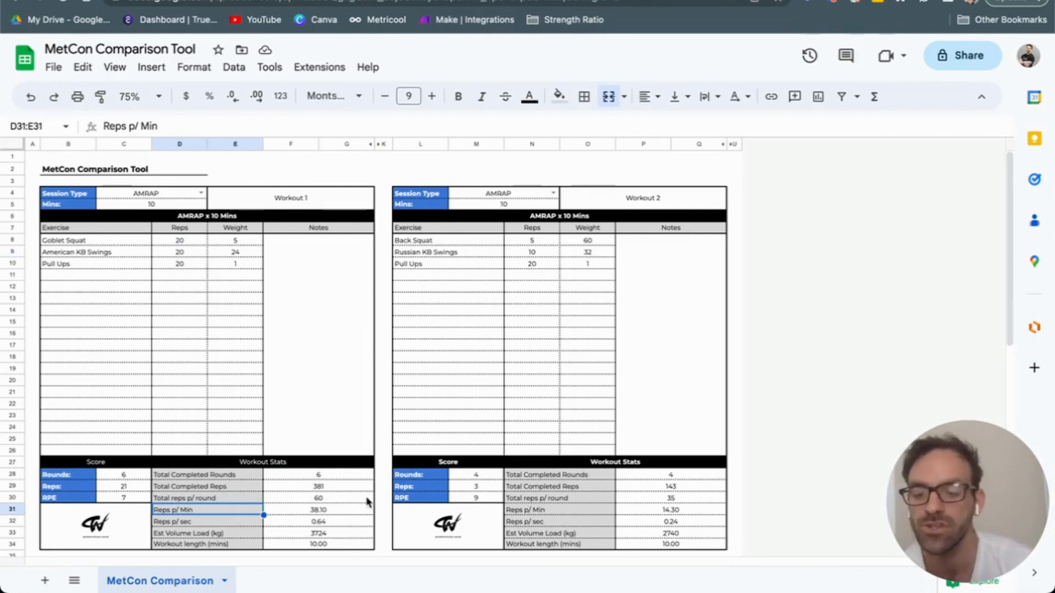
mouse_move(303, 533)
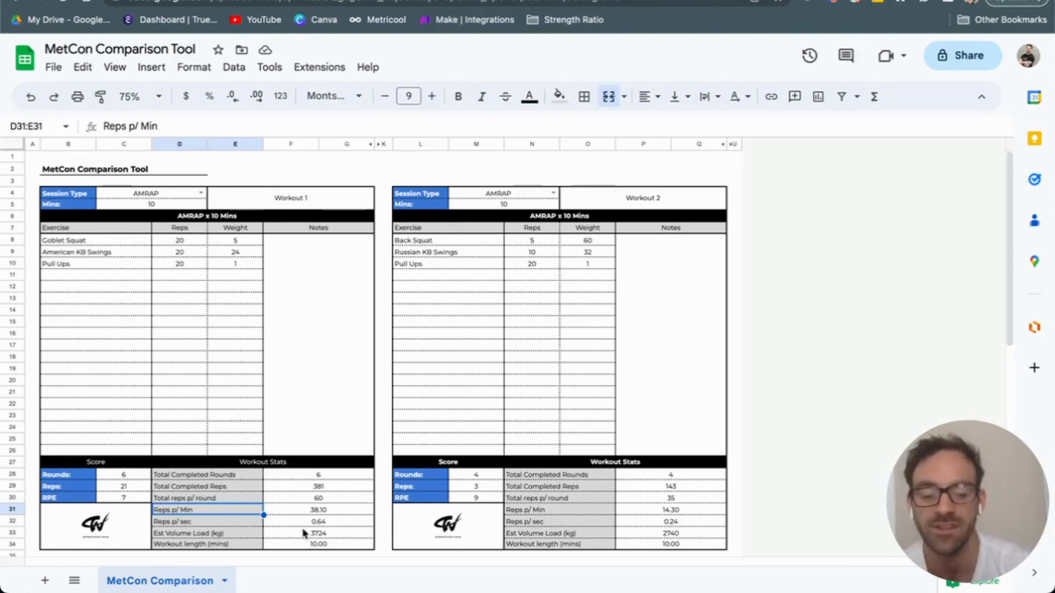
mouse_move(240, 272)
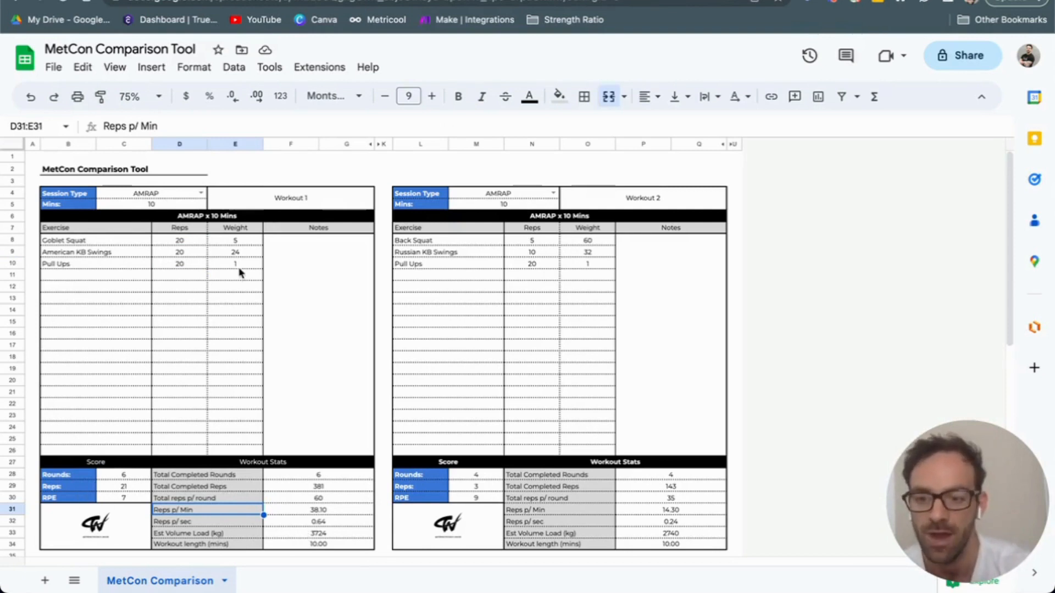
mouse_move(308, 540)
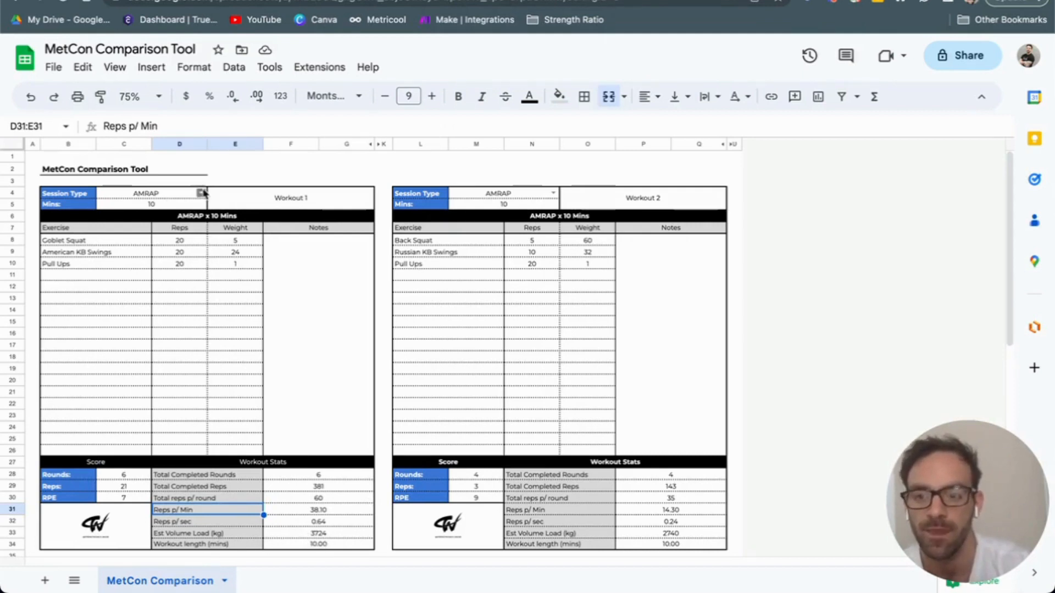
Set Workout 1's session type to Rounds for Time.
click(200, 193)
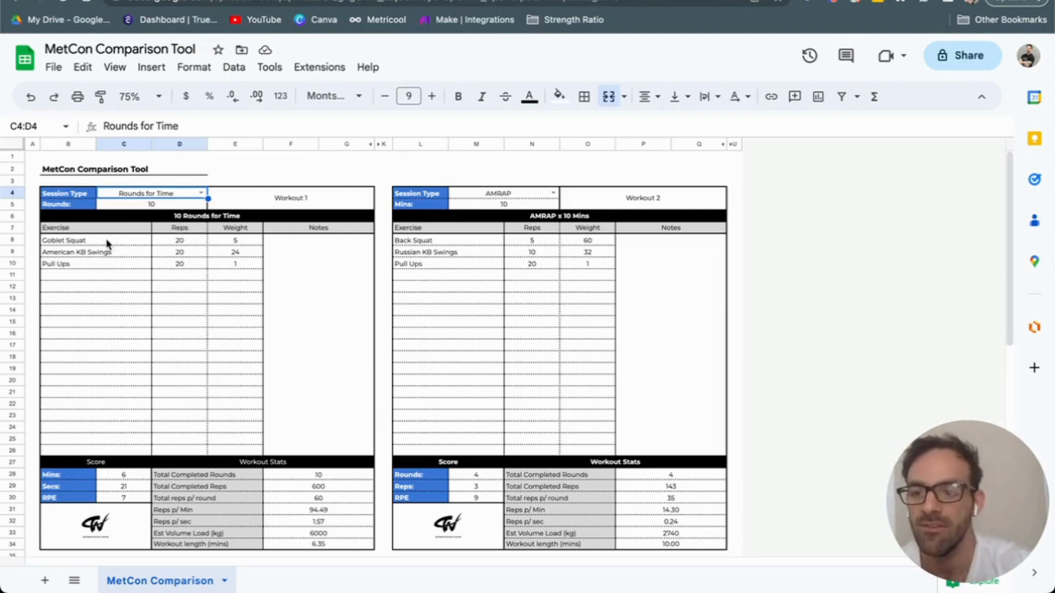
click(64, 240)
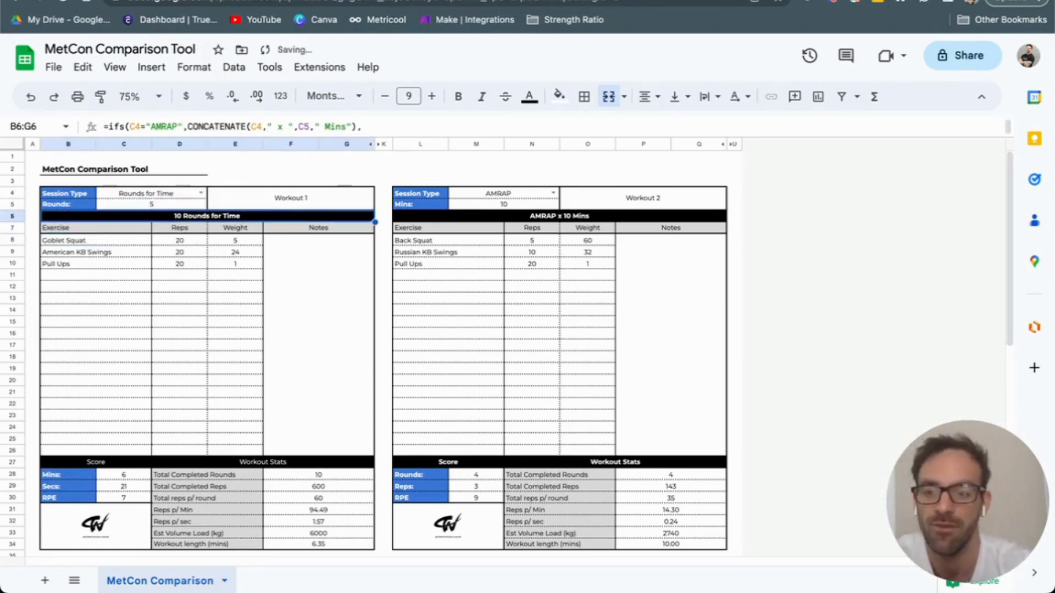
Start entering Workout 1's finishing time of 9 min 58 s.
click(179, 240)
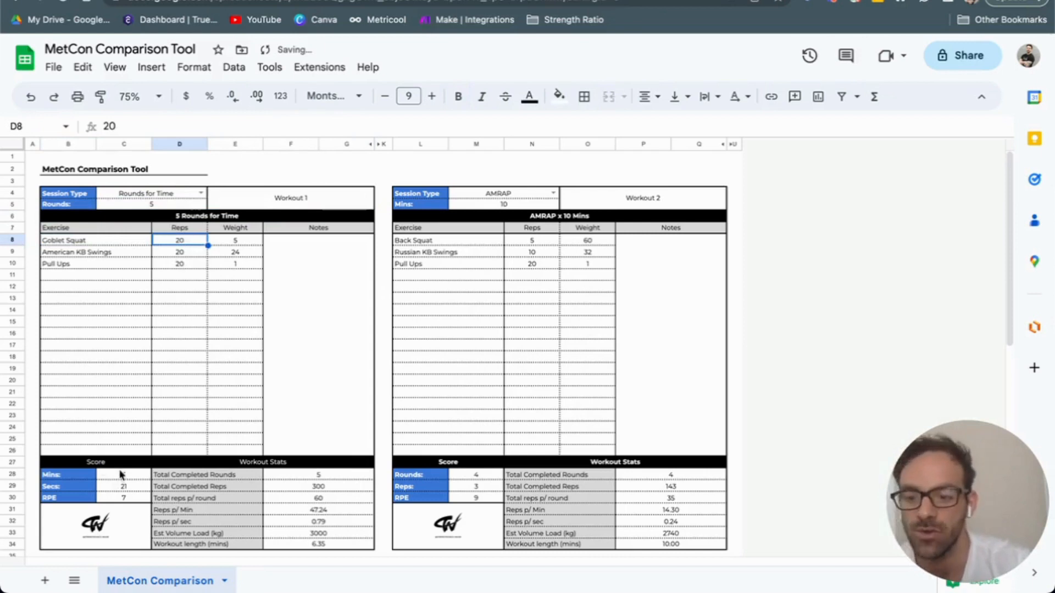
click(123, 475)
text(9)
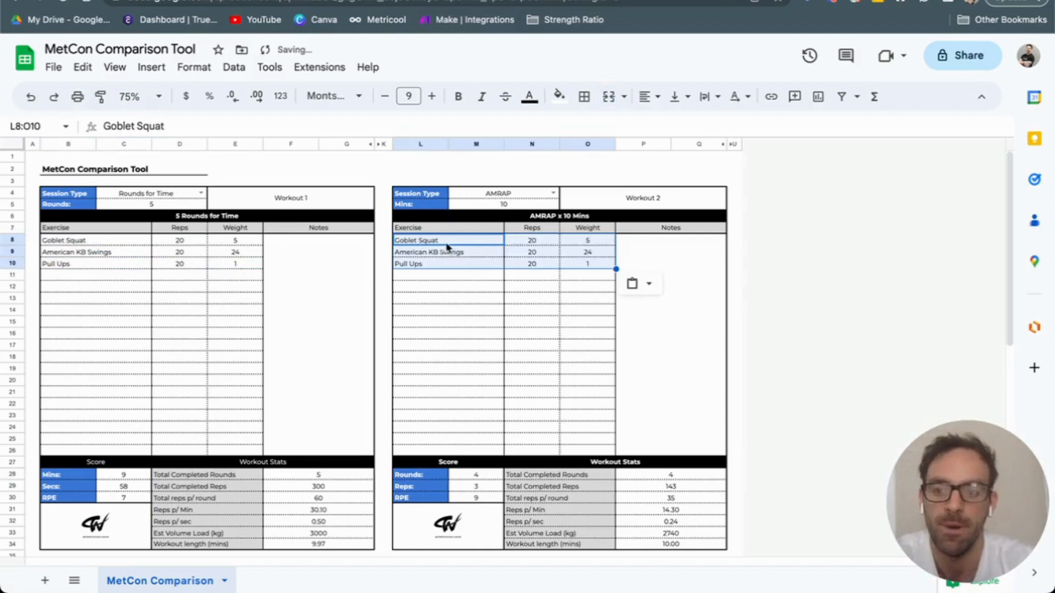
Paste the exercises into Workout 2 and enter 7 as its AMRAP rounds score.
click(531, 314)
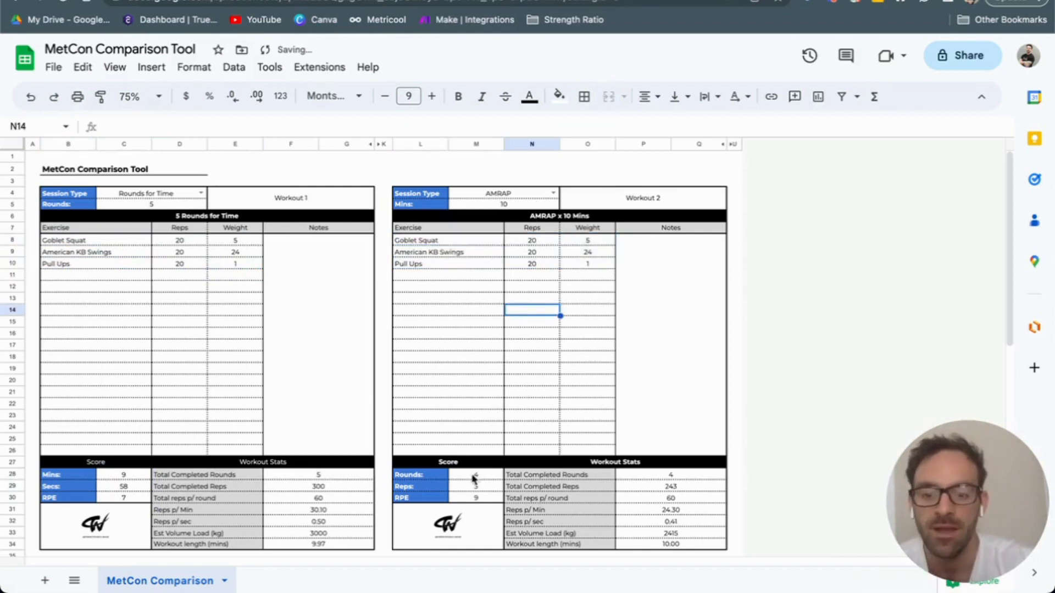
click(474, 474)
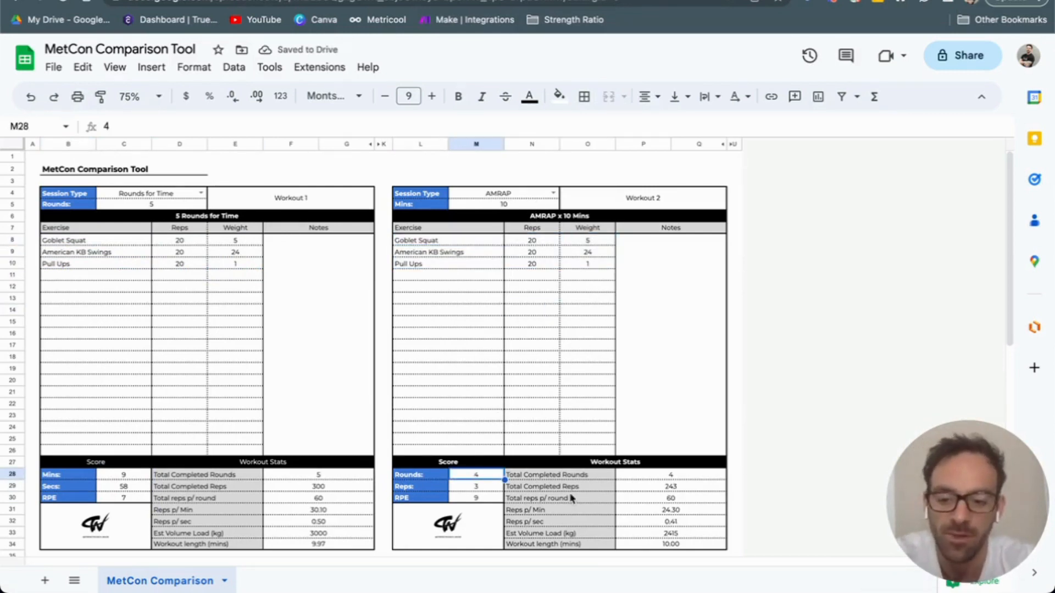
text(1)
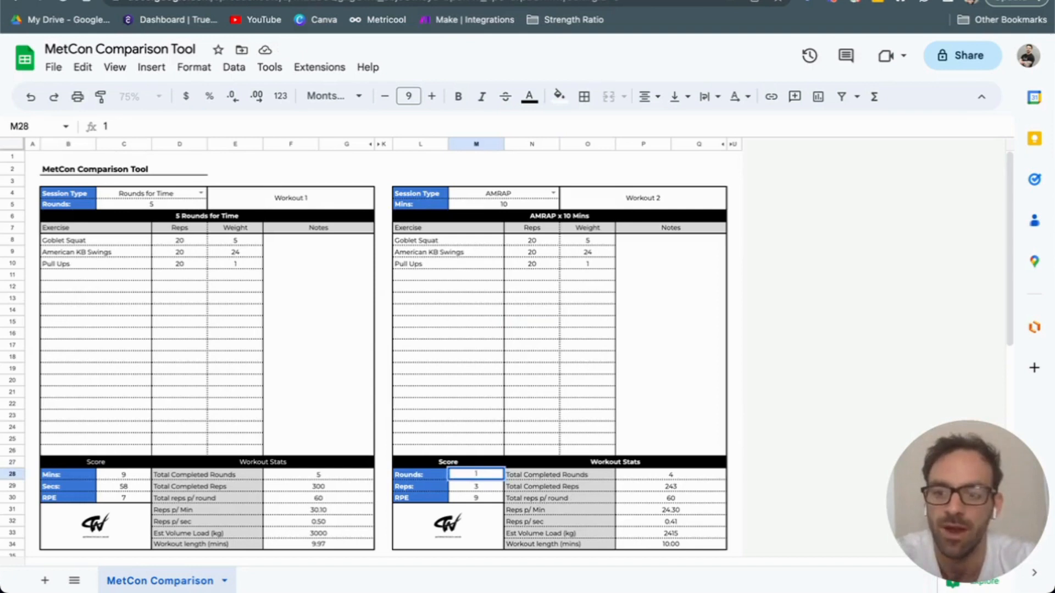
text(7)
click(476, 487)
text(4)
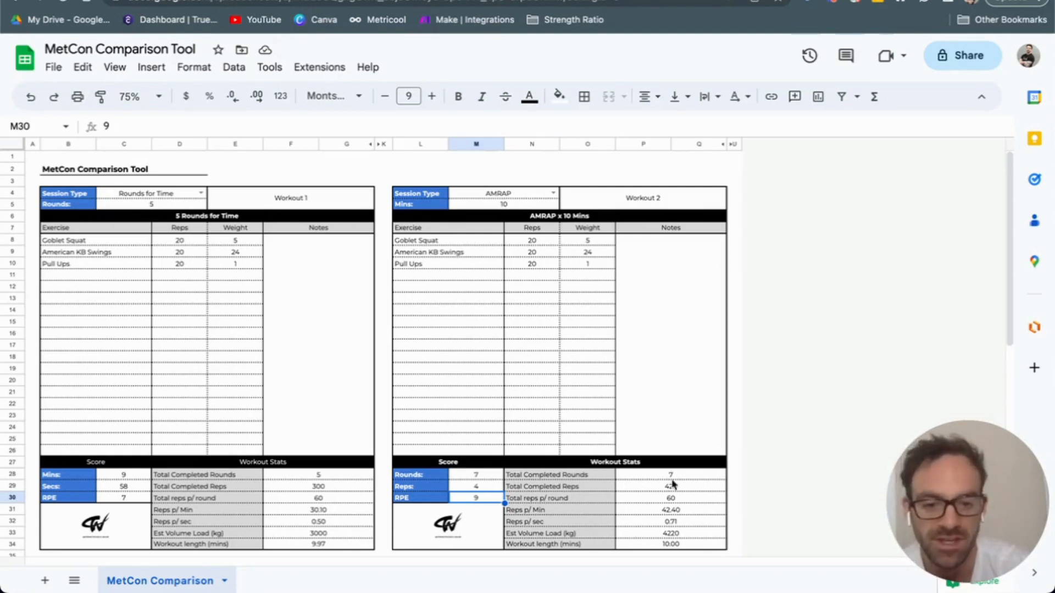
click(558, 510)
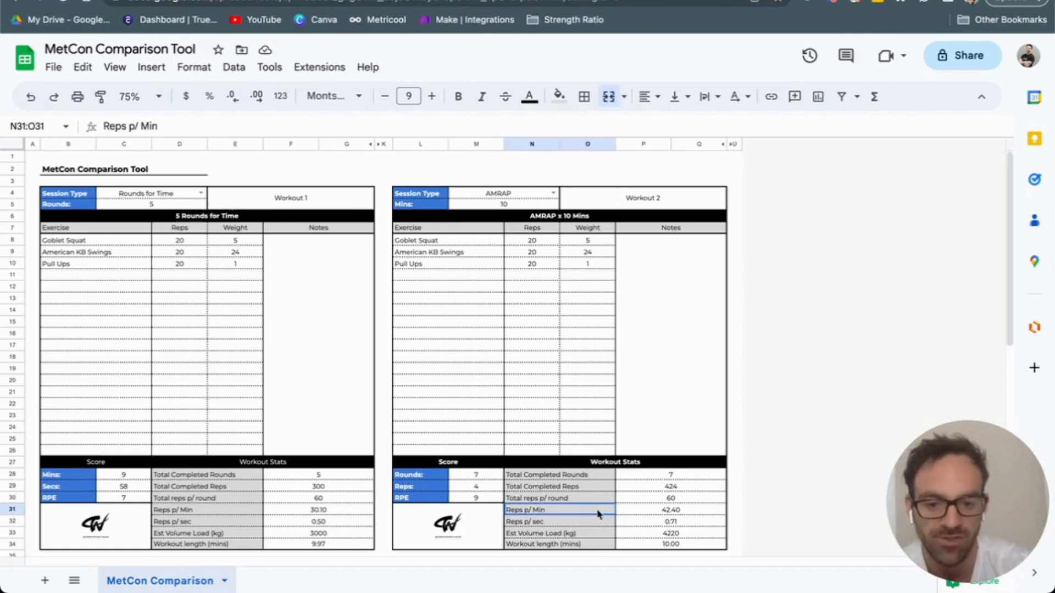
click(671, 510)
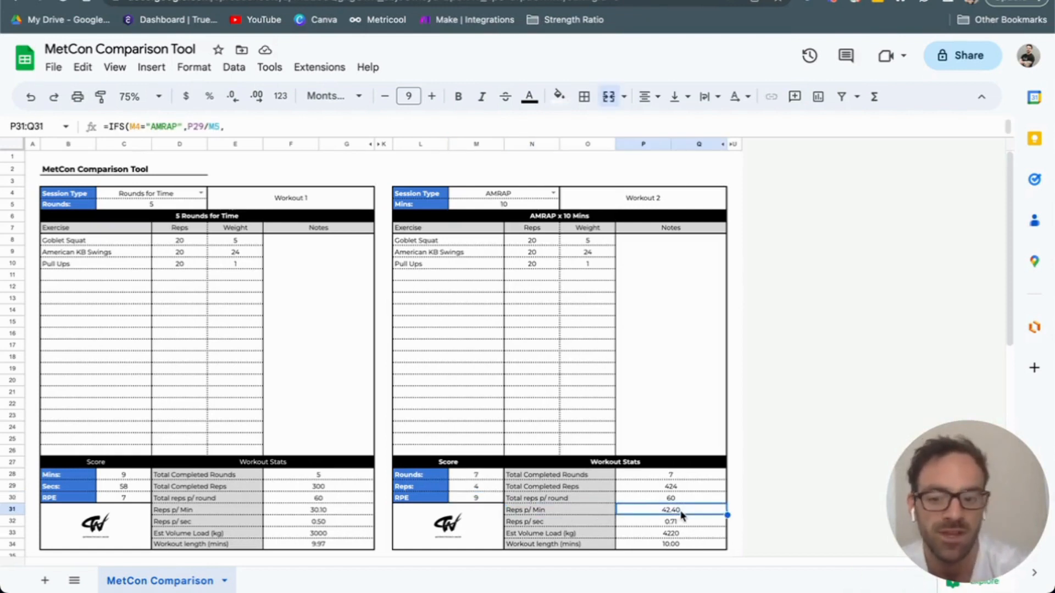
click(318, 510)
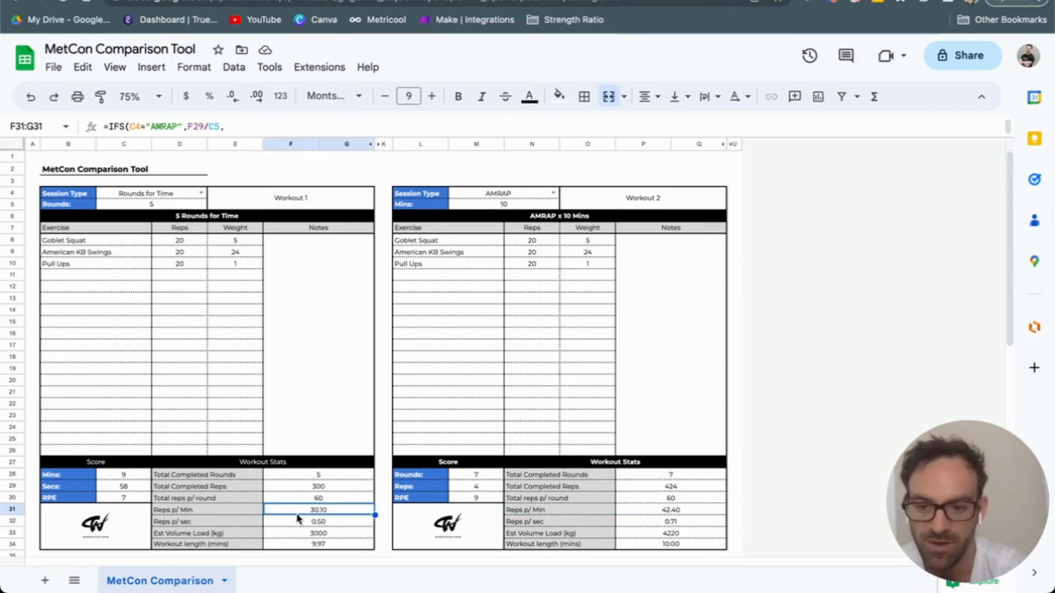
mouse_move(454, 485)
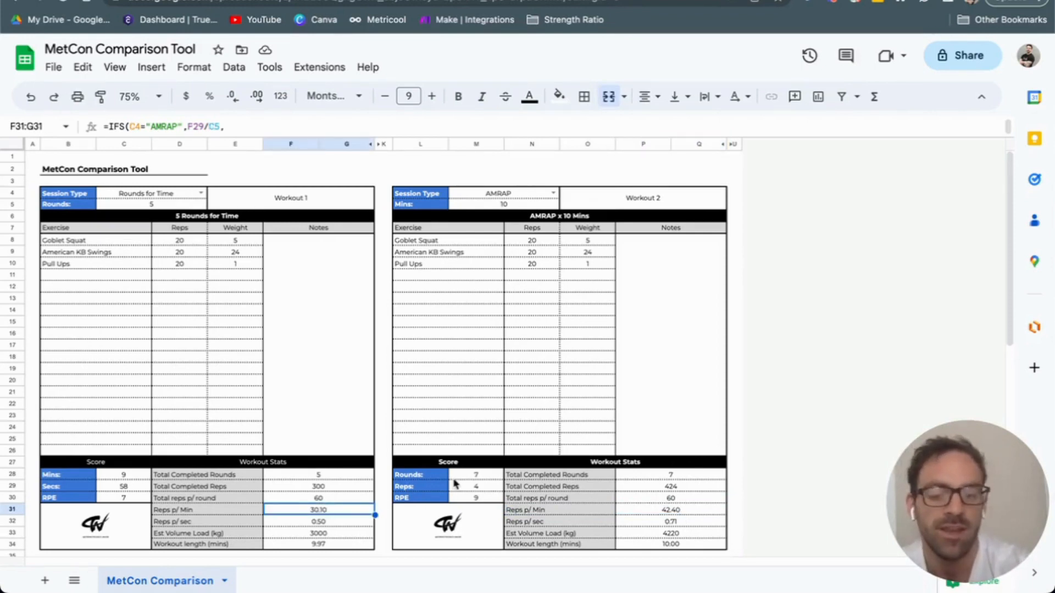
Set Select Metric 1 to Reps p/ Min for the first comparison chart.
scroll(down, 3)
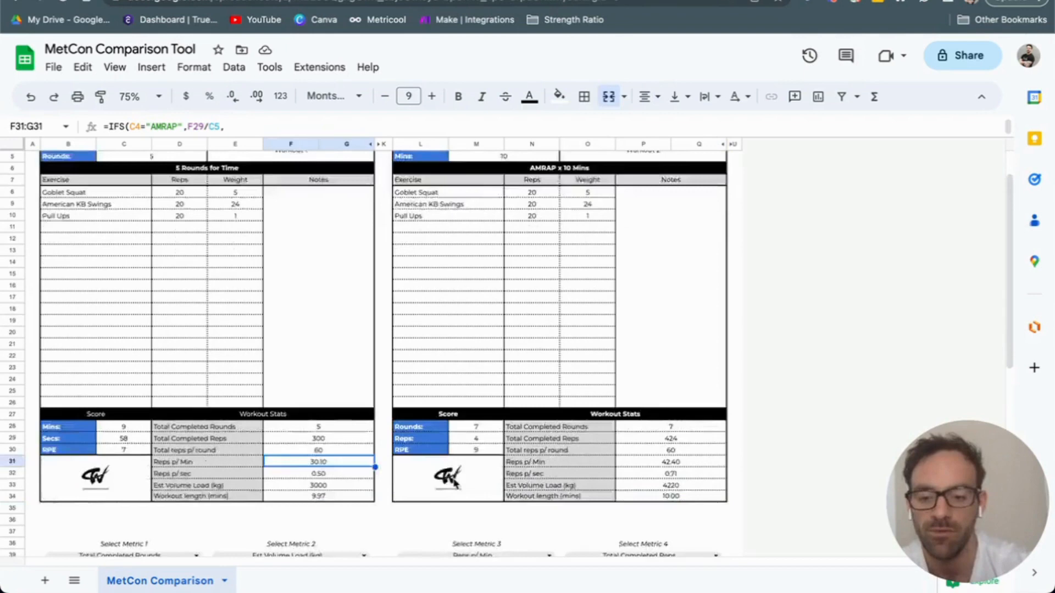
scroll(down, 3)
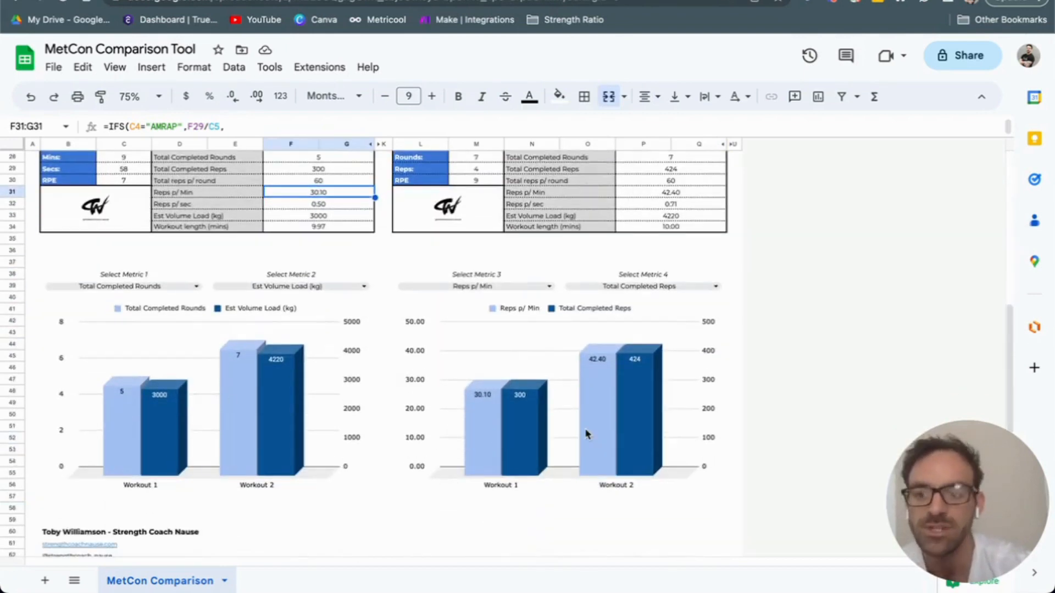
click(123, 274)
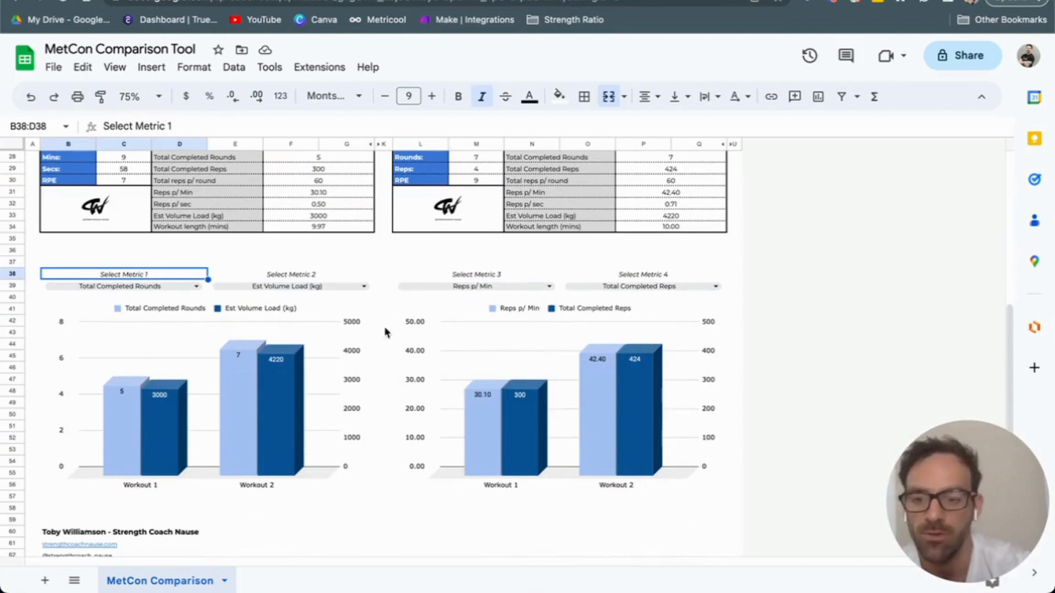
mouse_move(197, 290)
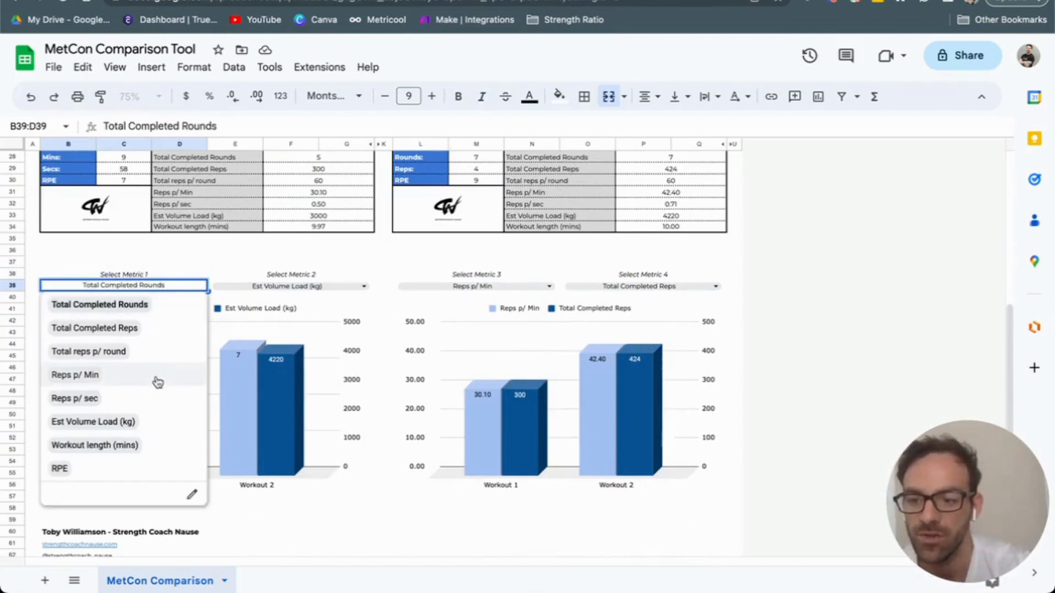
click(75, 375)
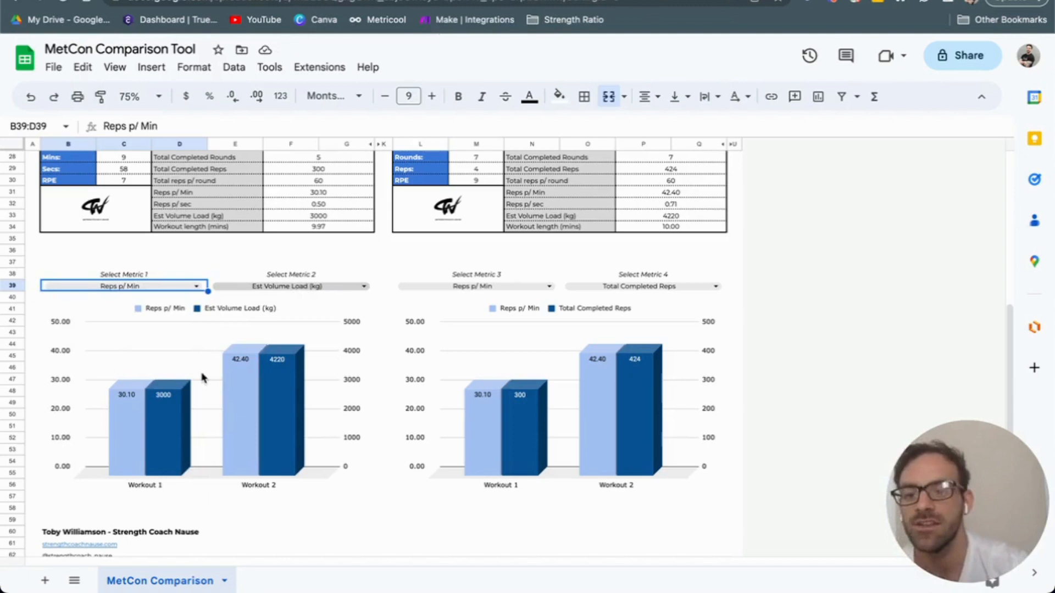
mouse_move(269, 390)
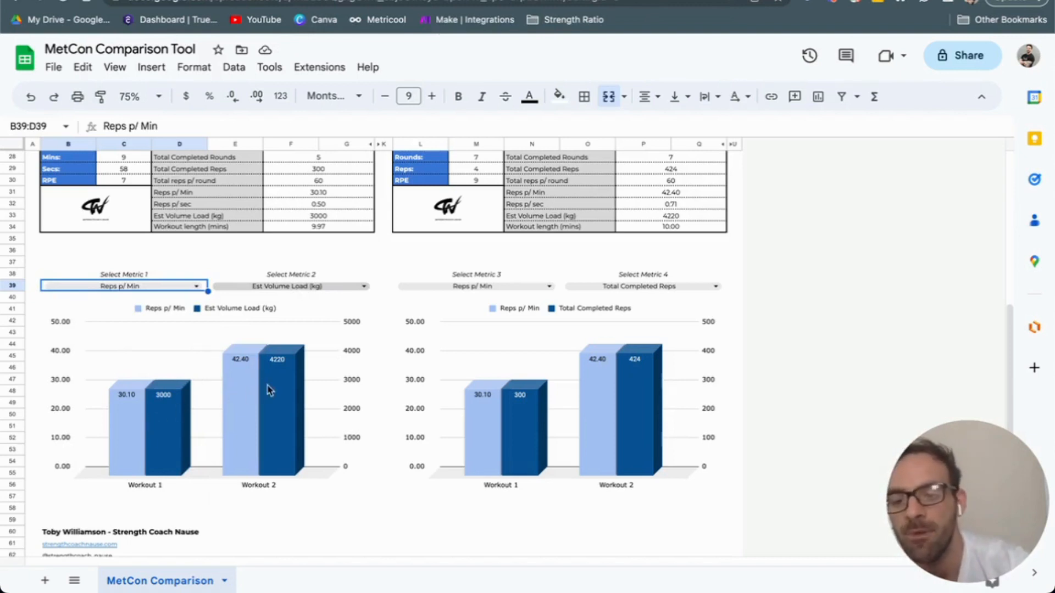
mouse_move(295, 409)
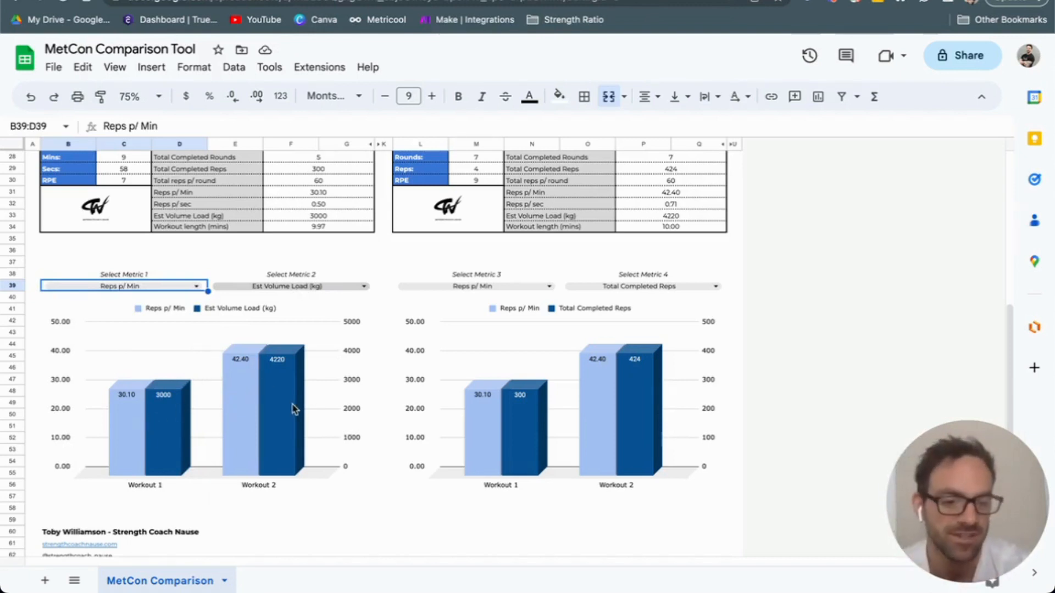
mouse_move(174, 435)
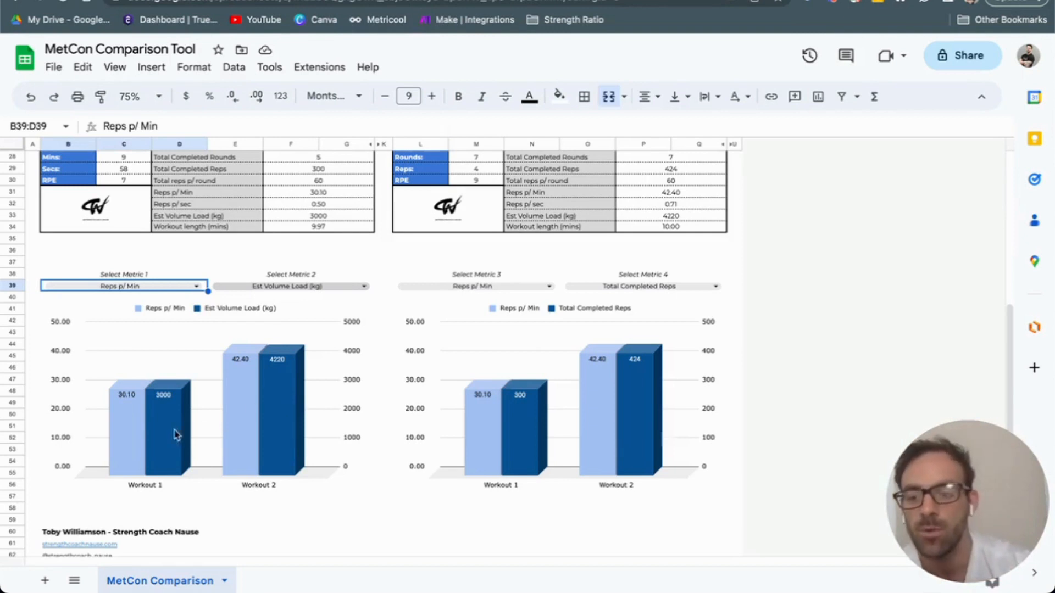
mouse_move(293, 411)
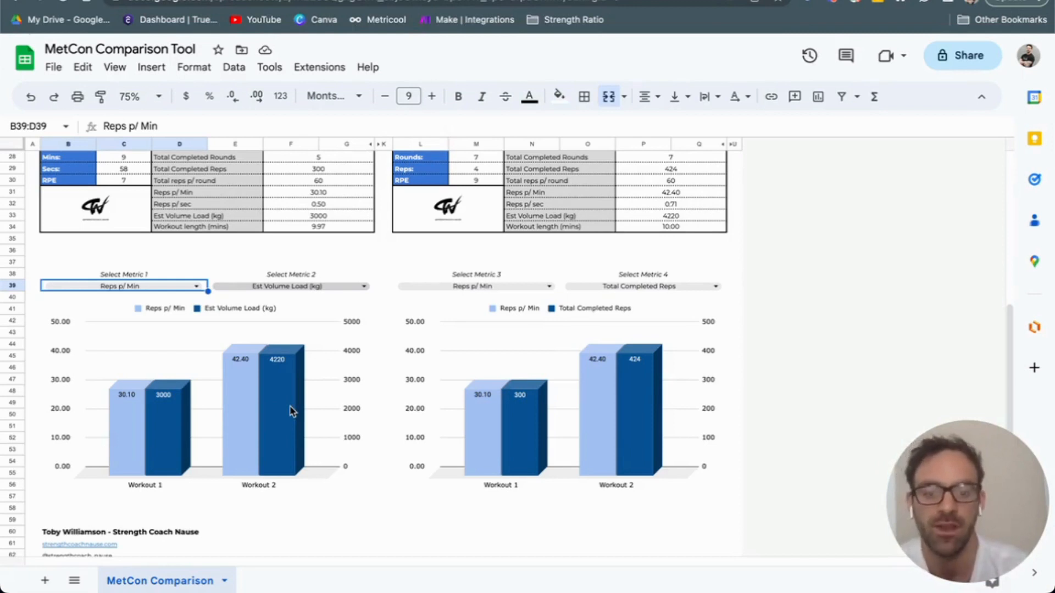
Set Metric 2 to RPE, return Metric 1 to Reps p/ Min.
click(123, 285)
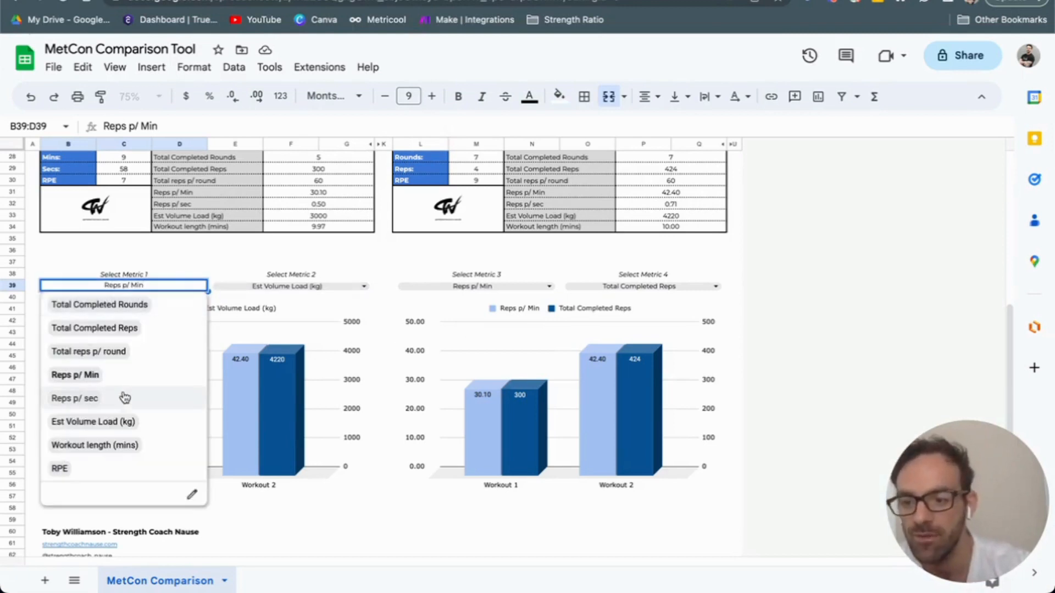
click(93, 444)
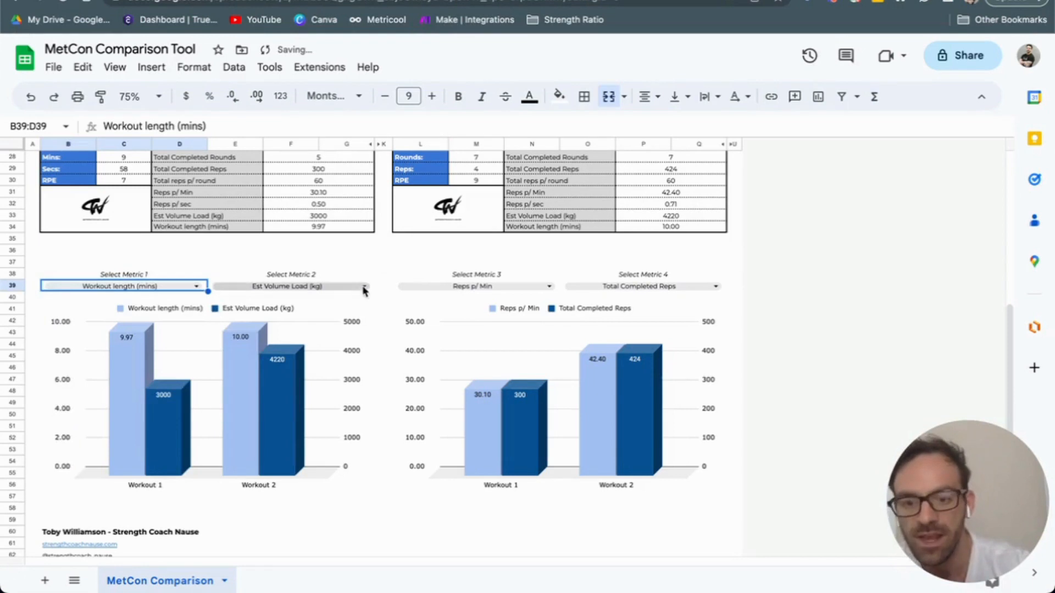
click(364, 286)
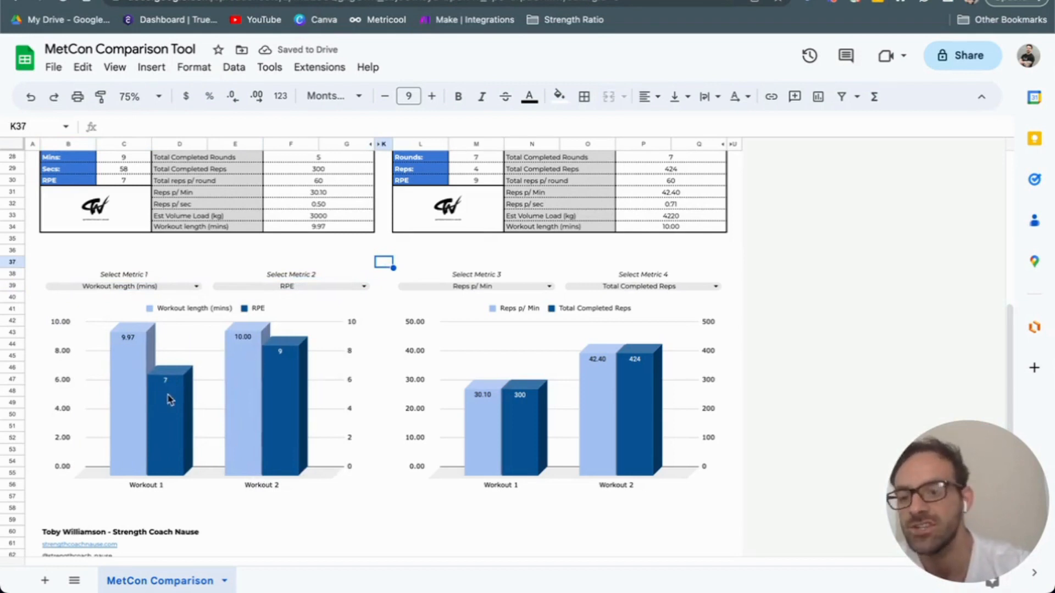
mouse_move(297, 390)
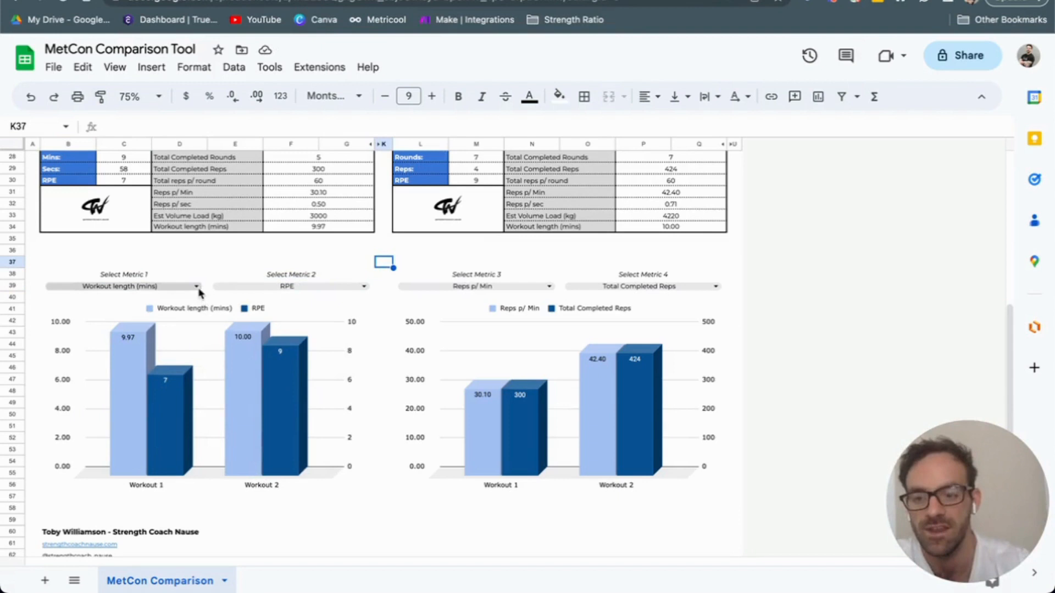
click(195, 286)
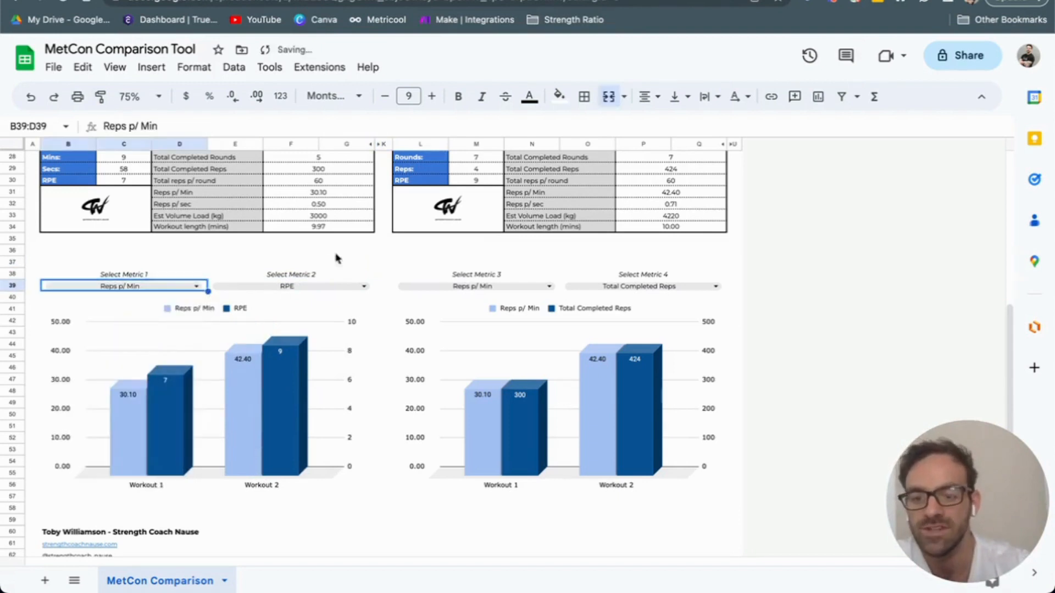
click(346, 250)
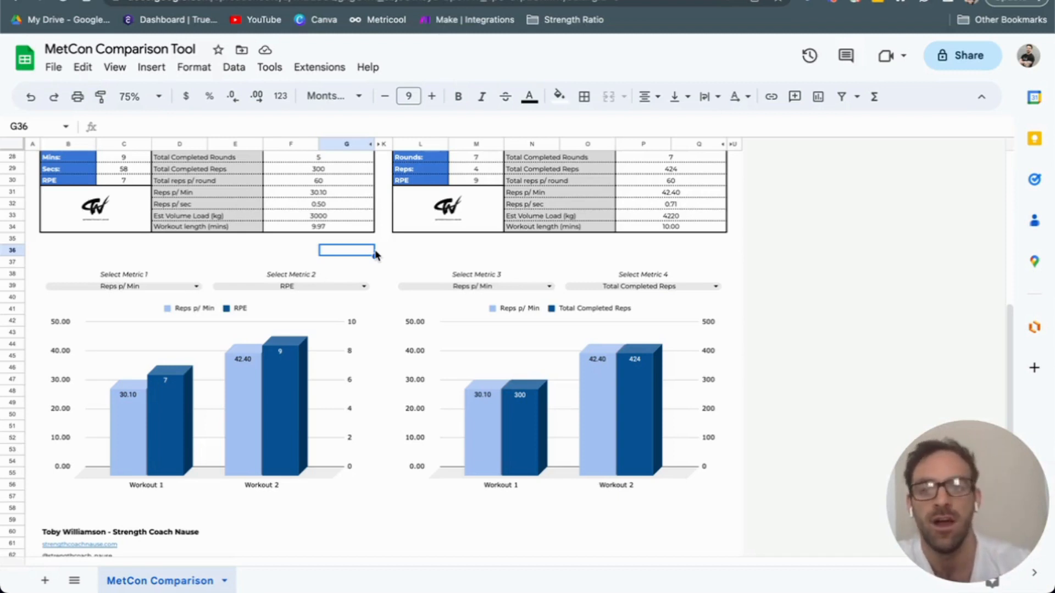
scroll(up, 3)
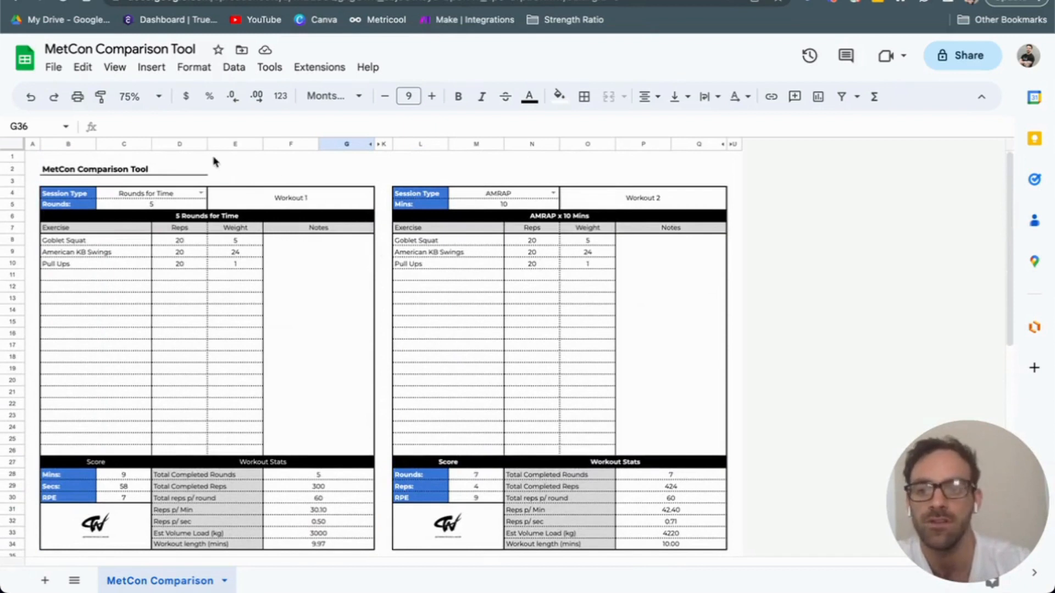